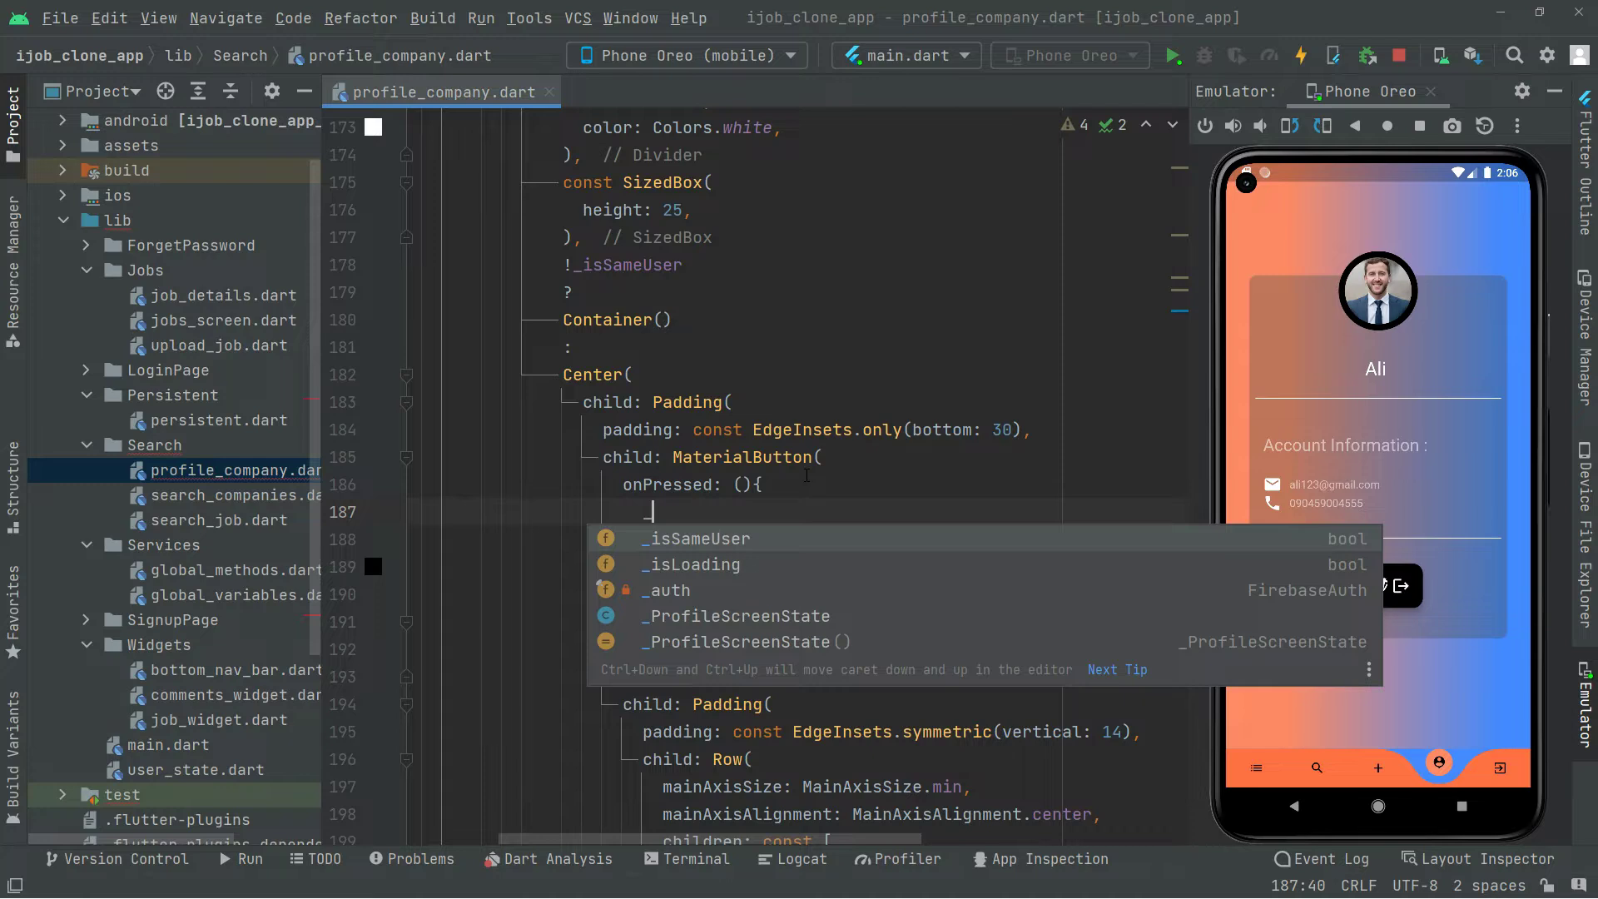
Add _auth.signOut(); inside the logout onPressed and begin a Navigator statement.
{"action": "type", "text": "_auth"}
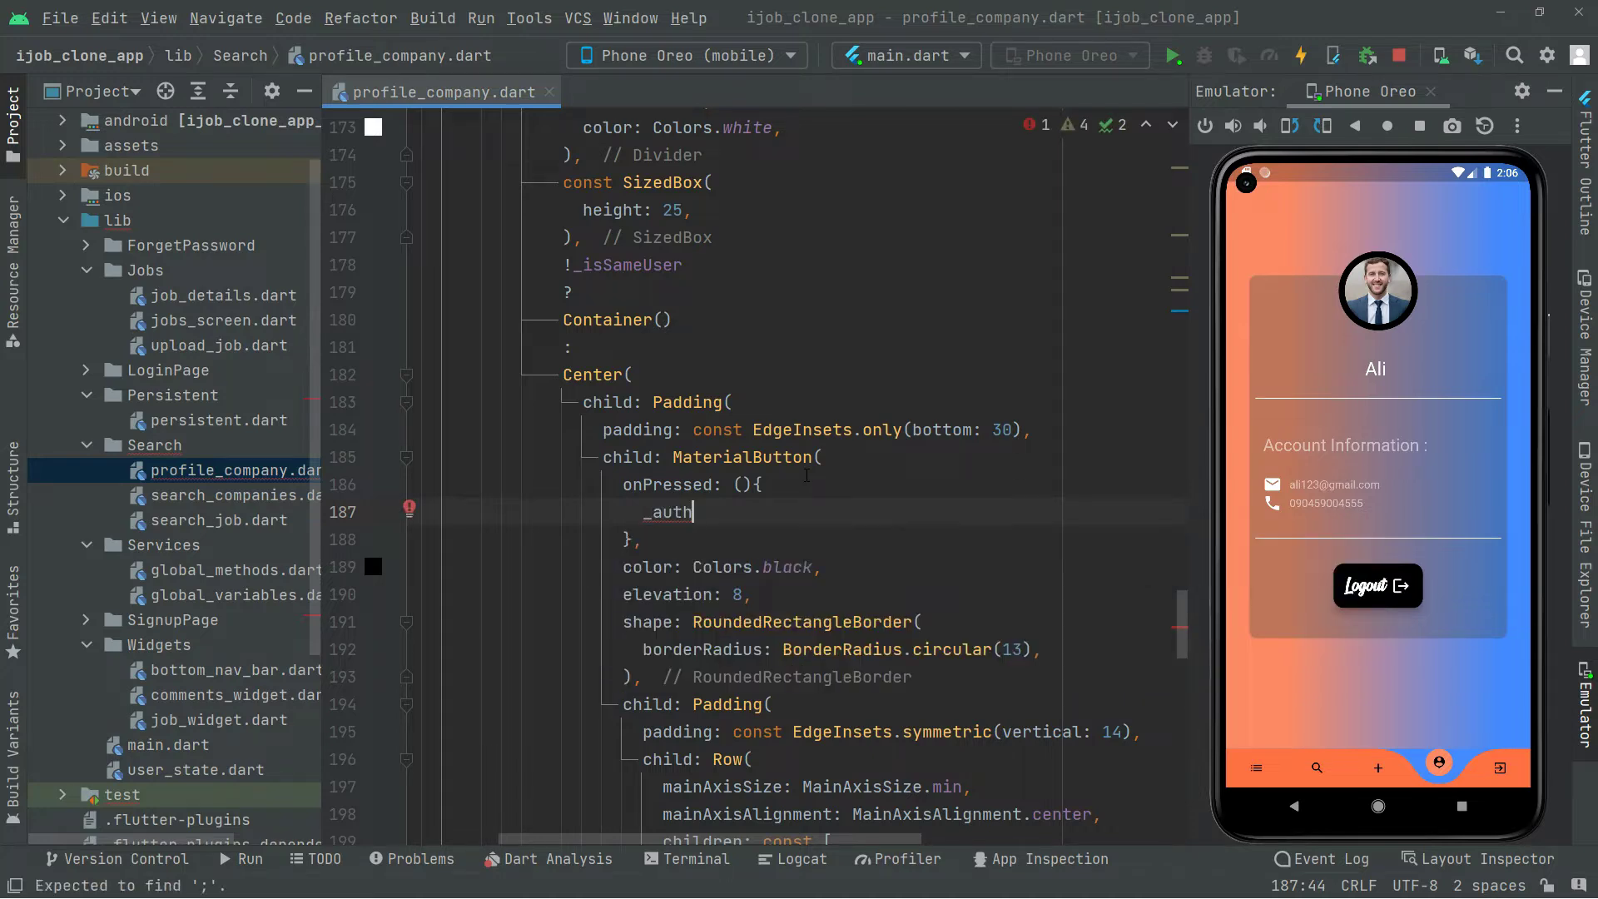
{"action": "type", "text": ".signOut("}
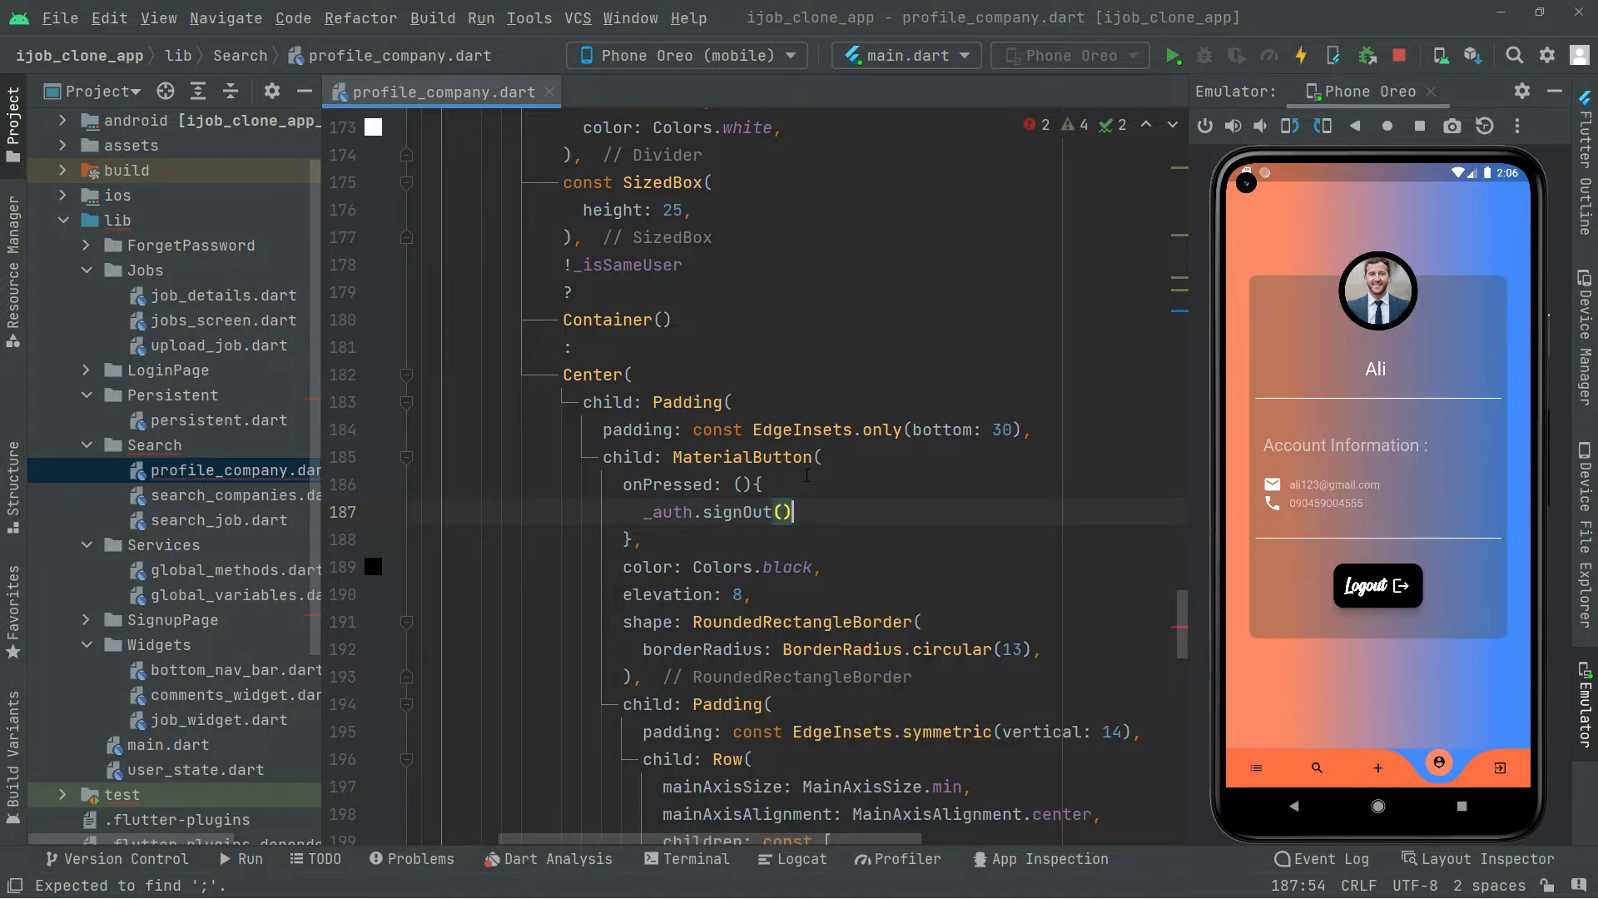
{"action": "type", "text": ";"}
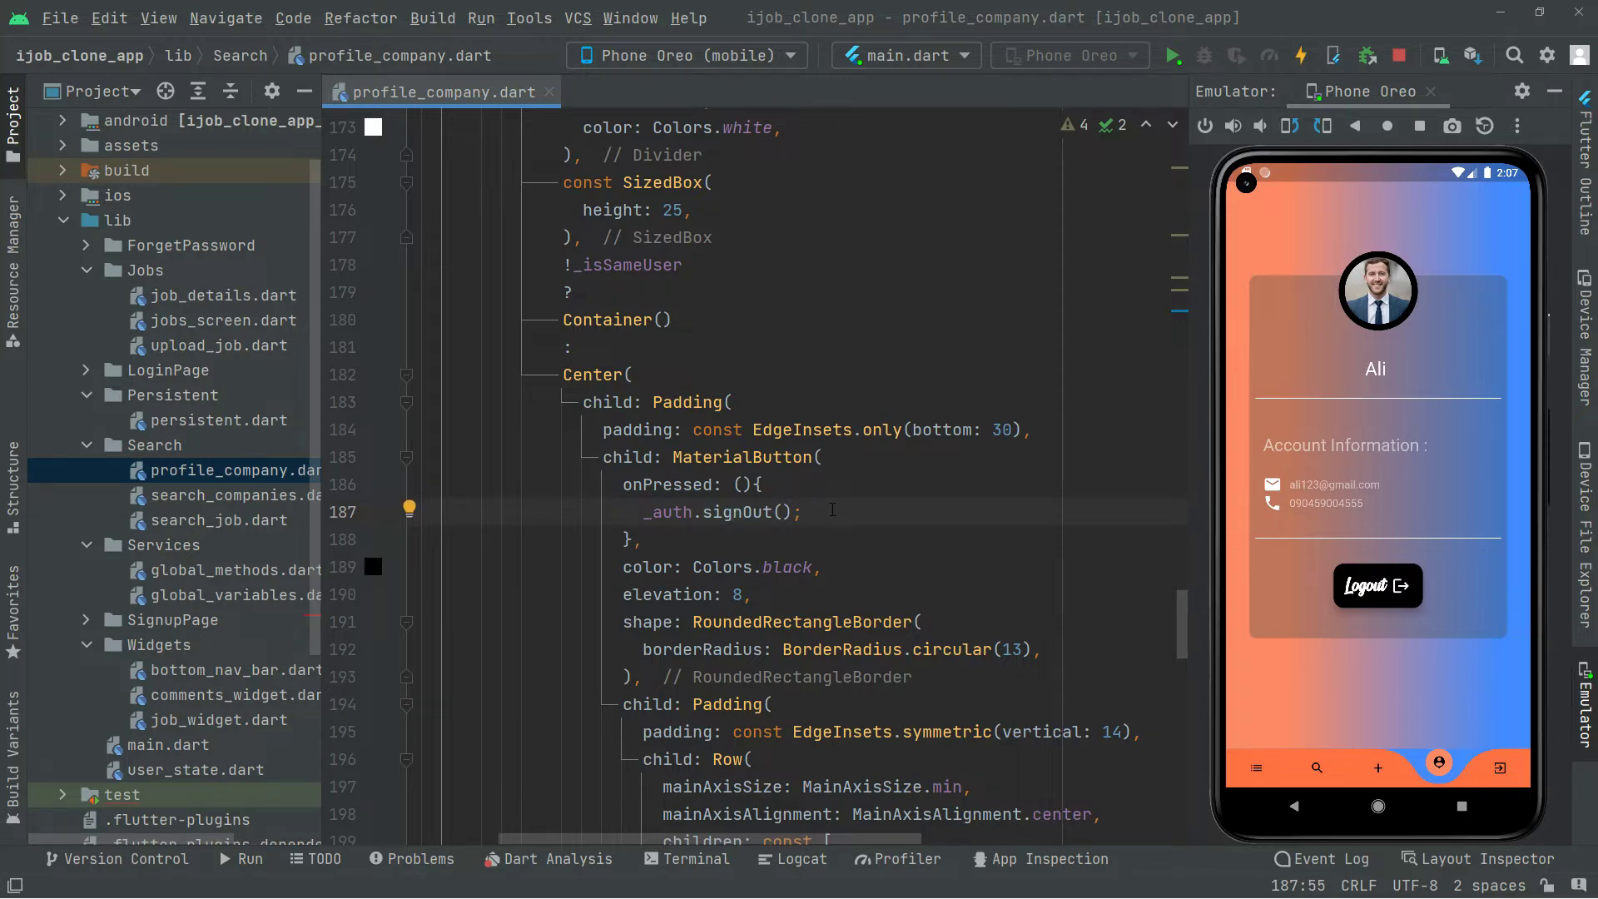
{"action": "type", "text": "Navigator"}
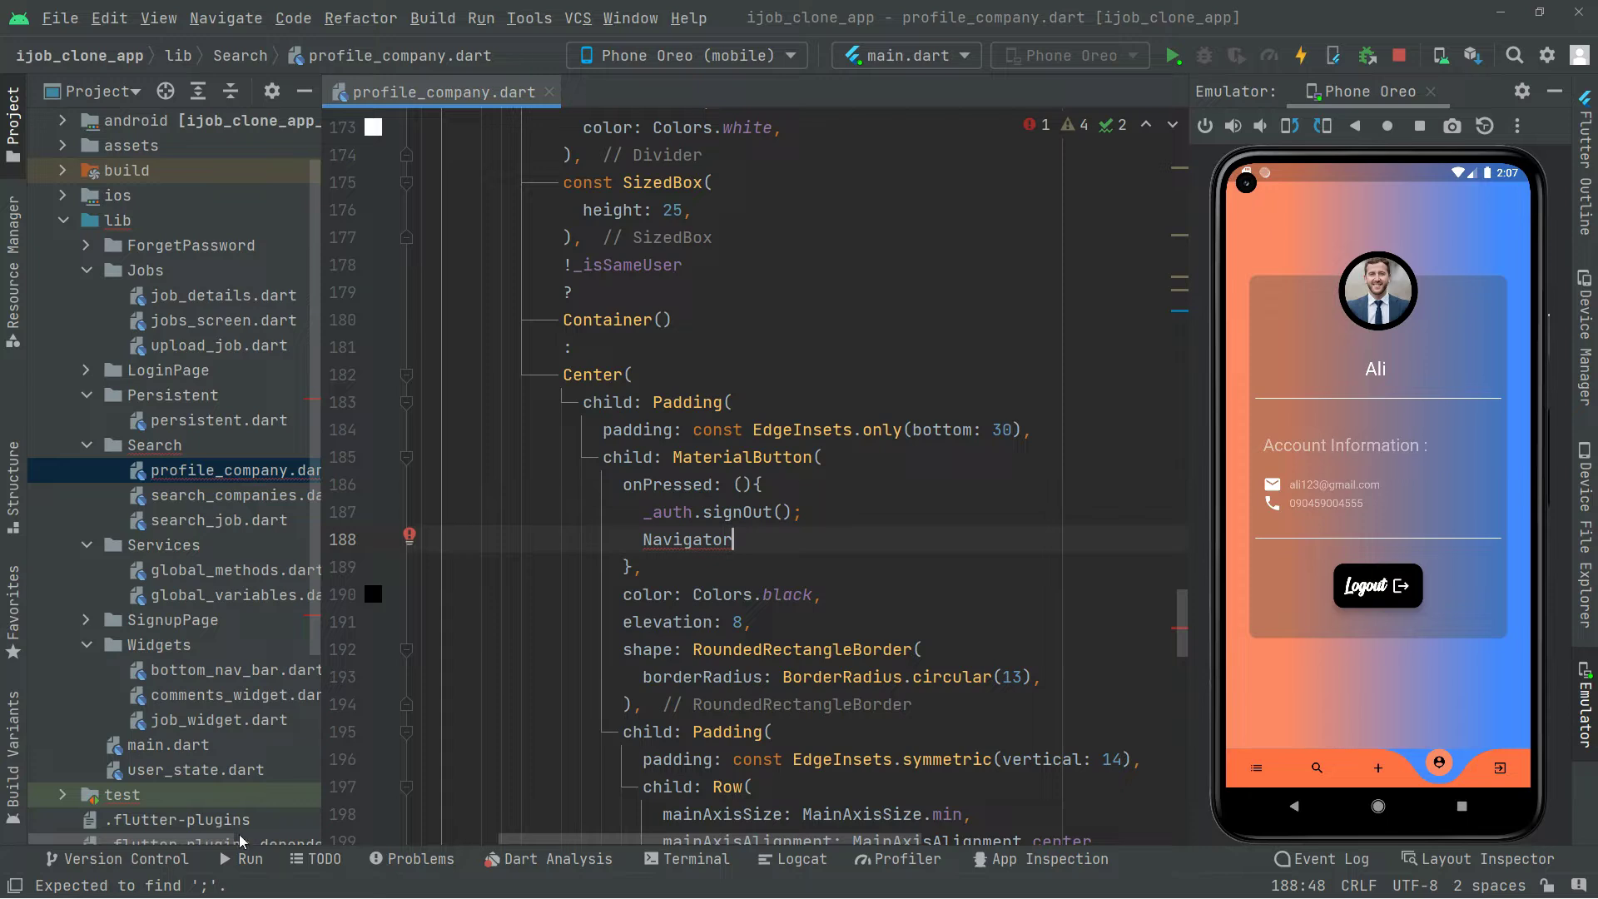
{"action": "left_click", "coordinate": [195, 769]}
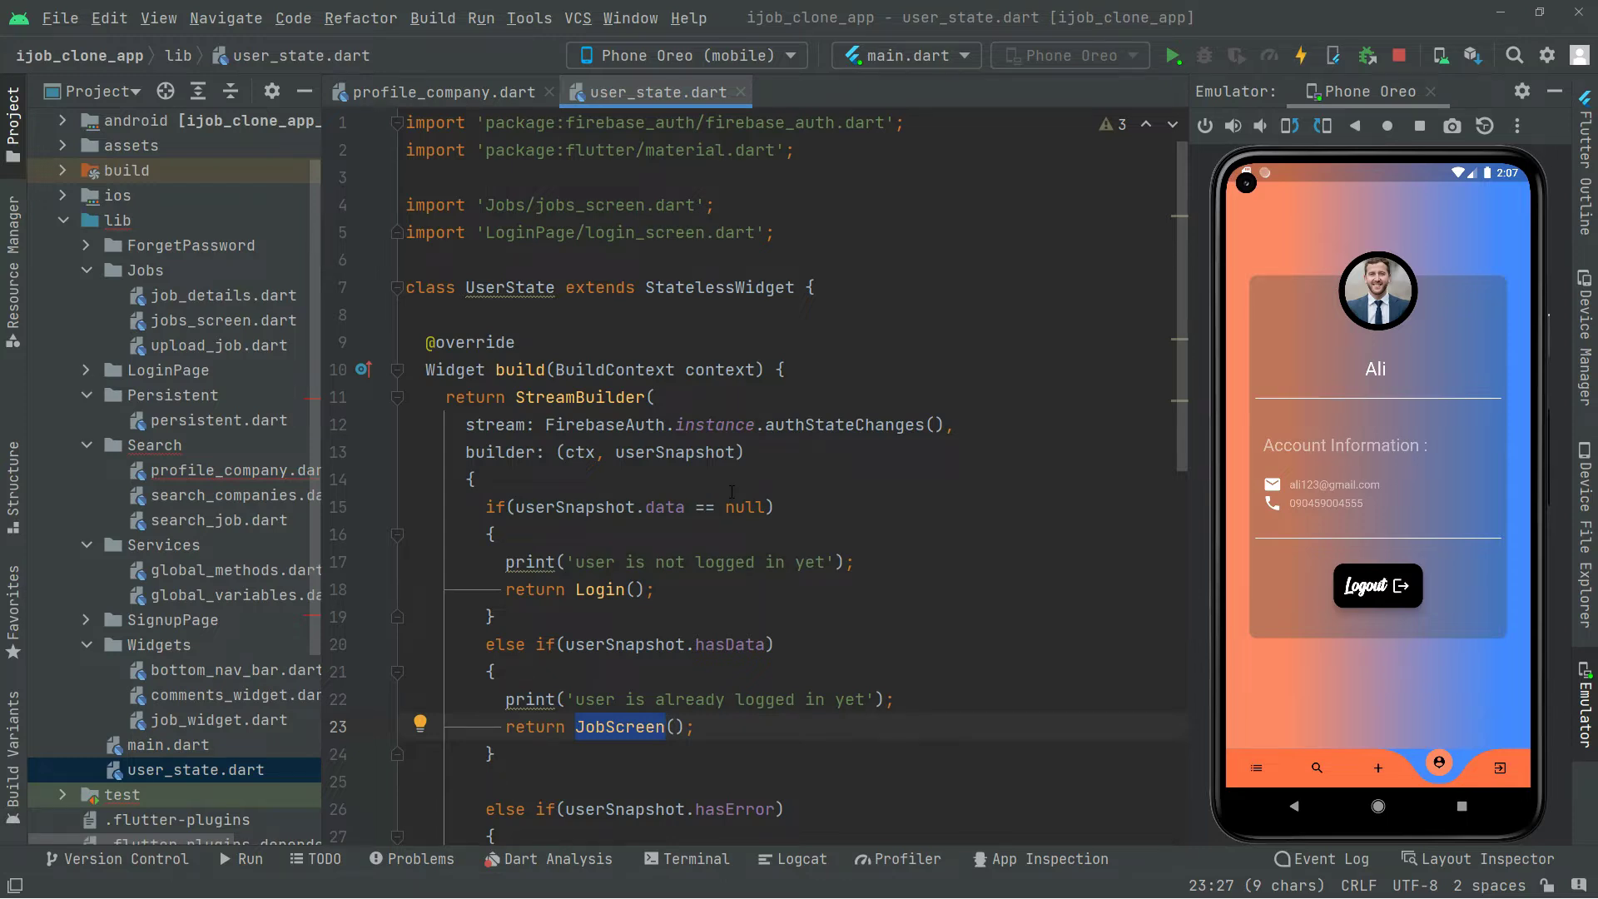
{"action": "scroll", "scroll_direction": "down", "scroll_amount": 3}
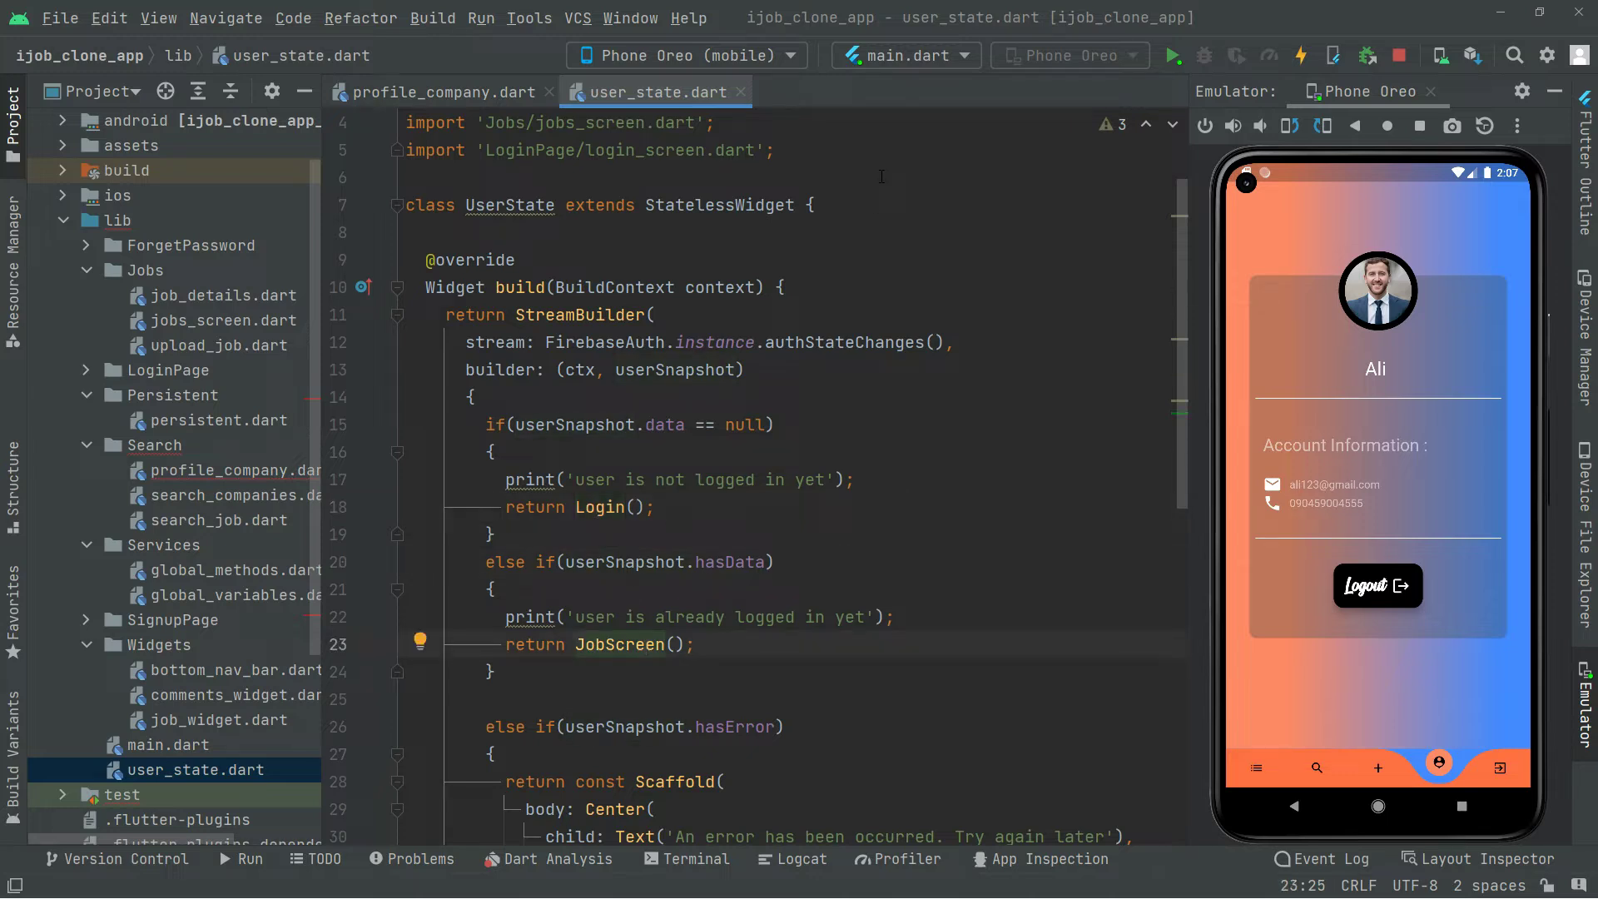
{"action": "double_click", "coordinate": [508, 205]}
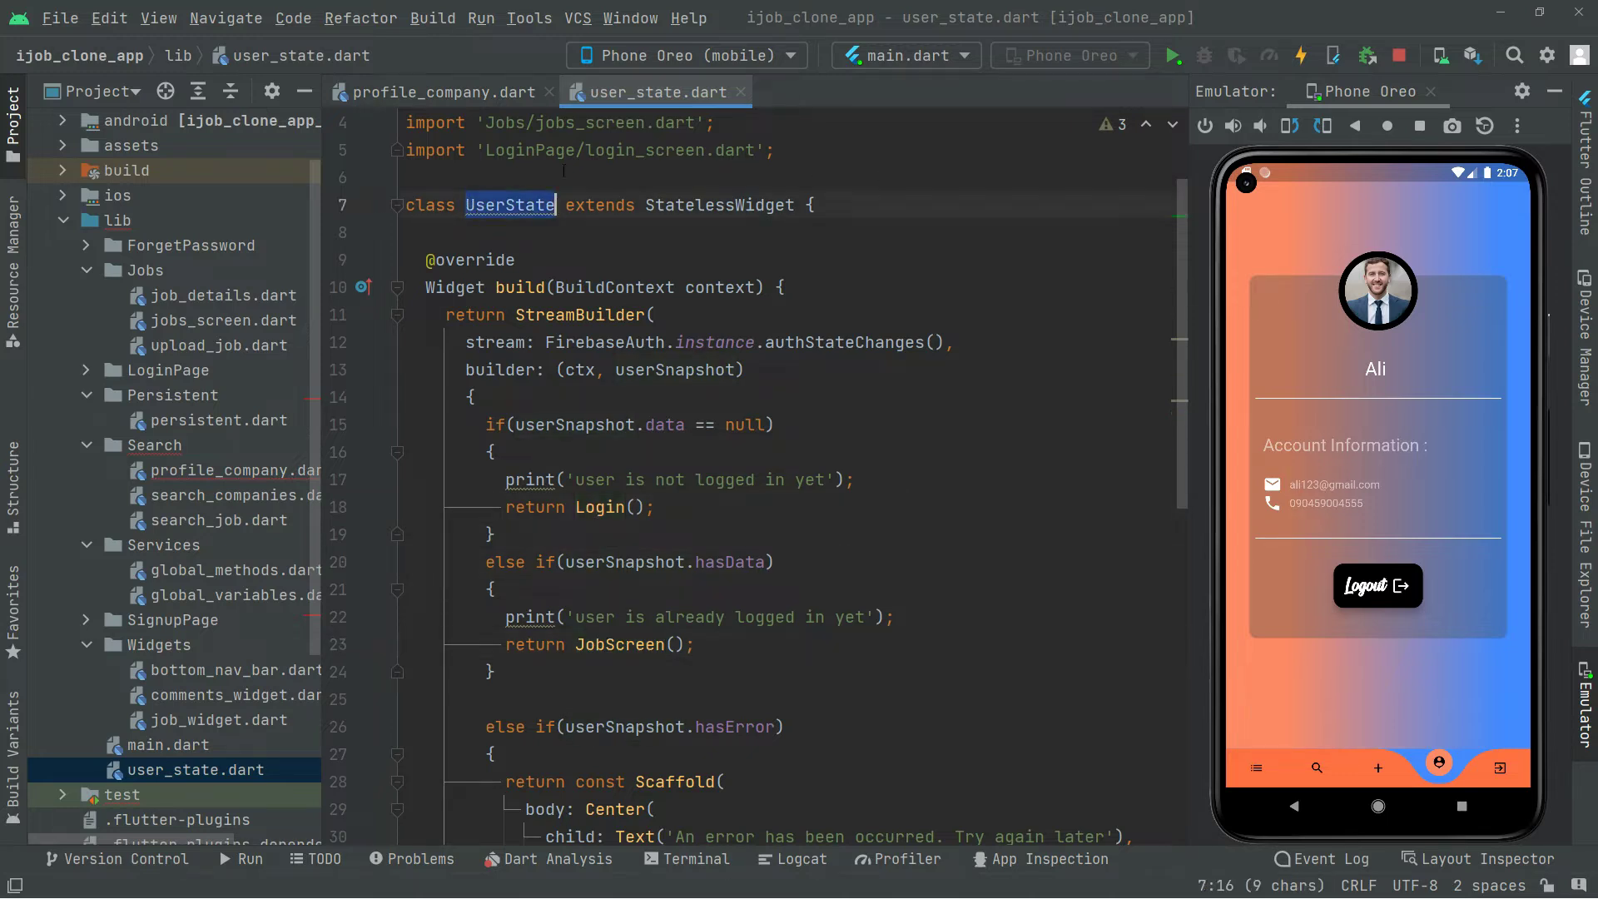
{"action": "left_click", "coordinate": [204, 469]}
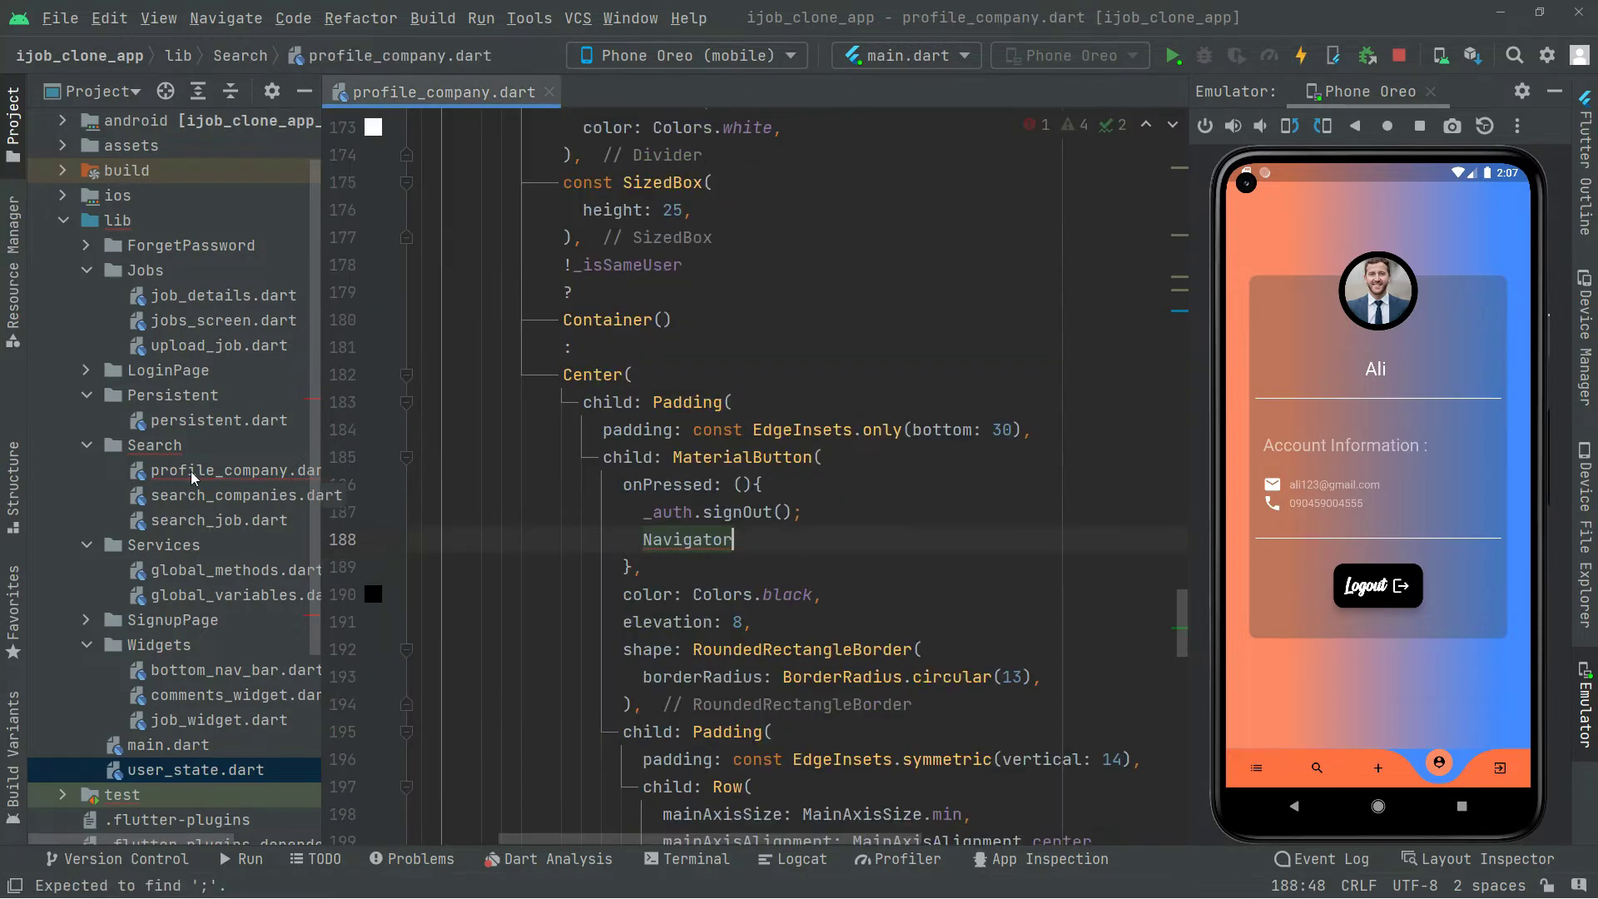
Write Navigator.push(context, MaterialPageRoute(builder: ...)) after the signOut call.
{"action": "left_click", "coordinate": [235, 469]}
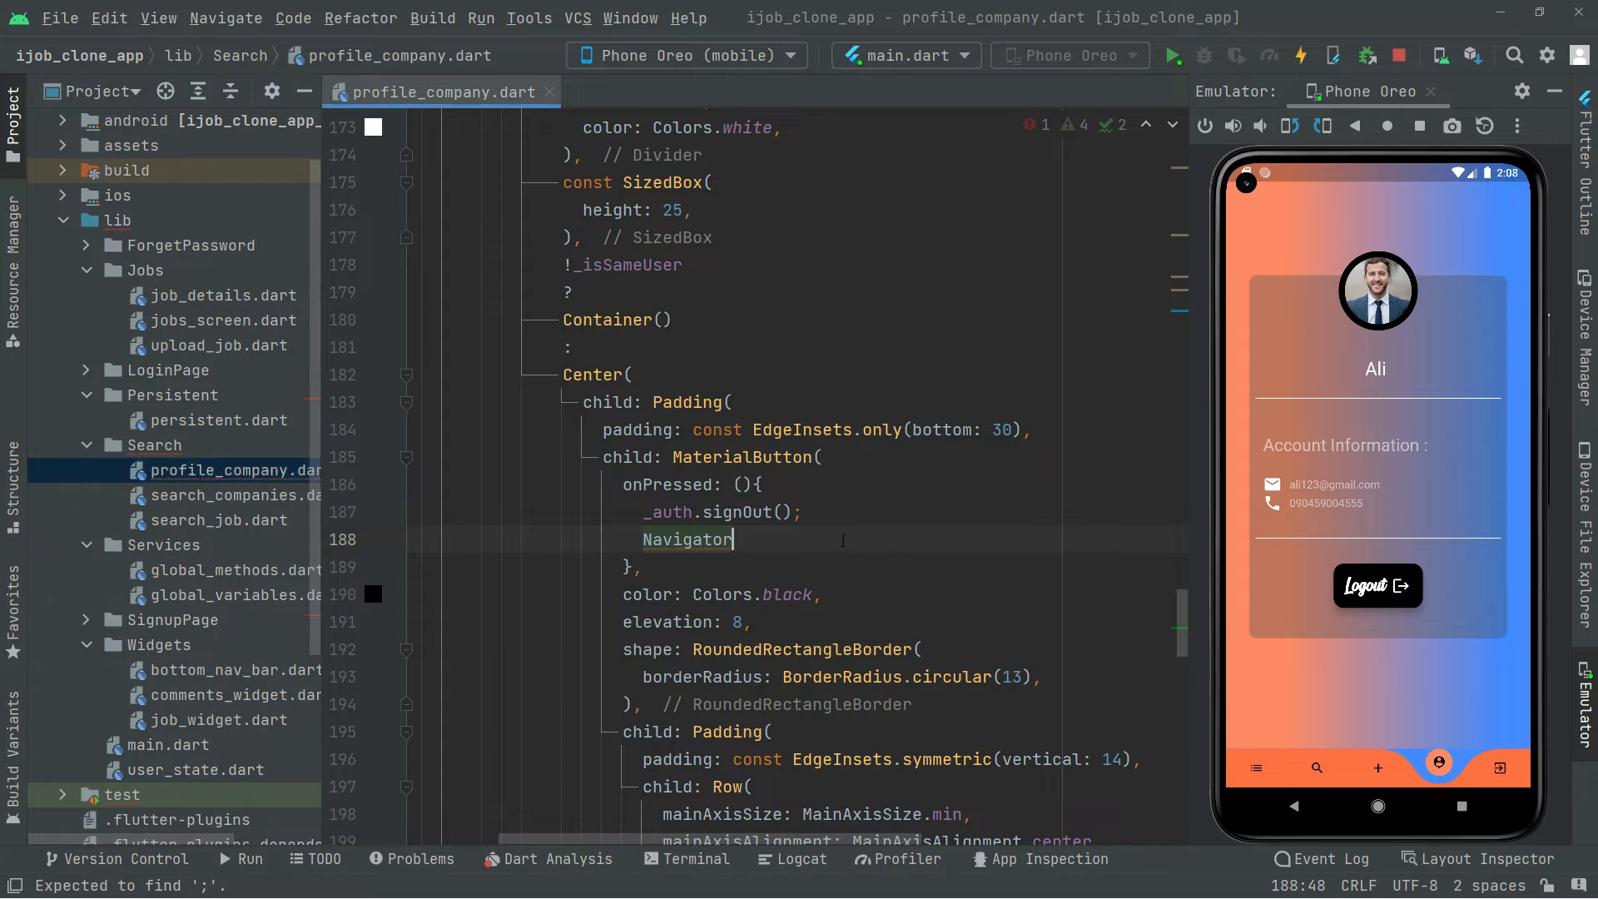
{"action": "type", "text": ","}
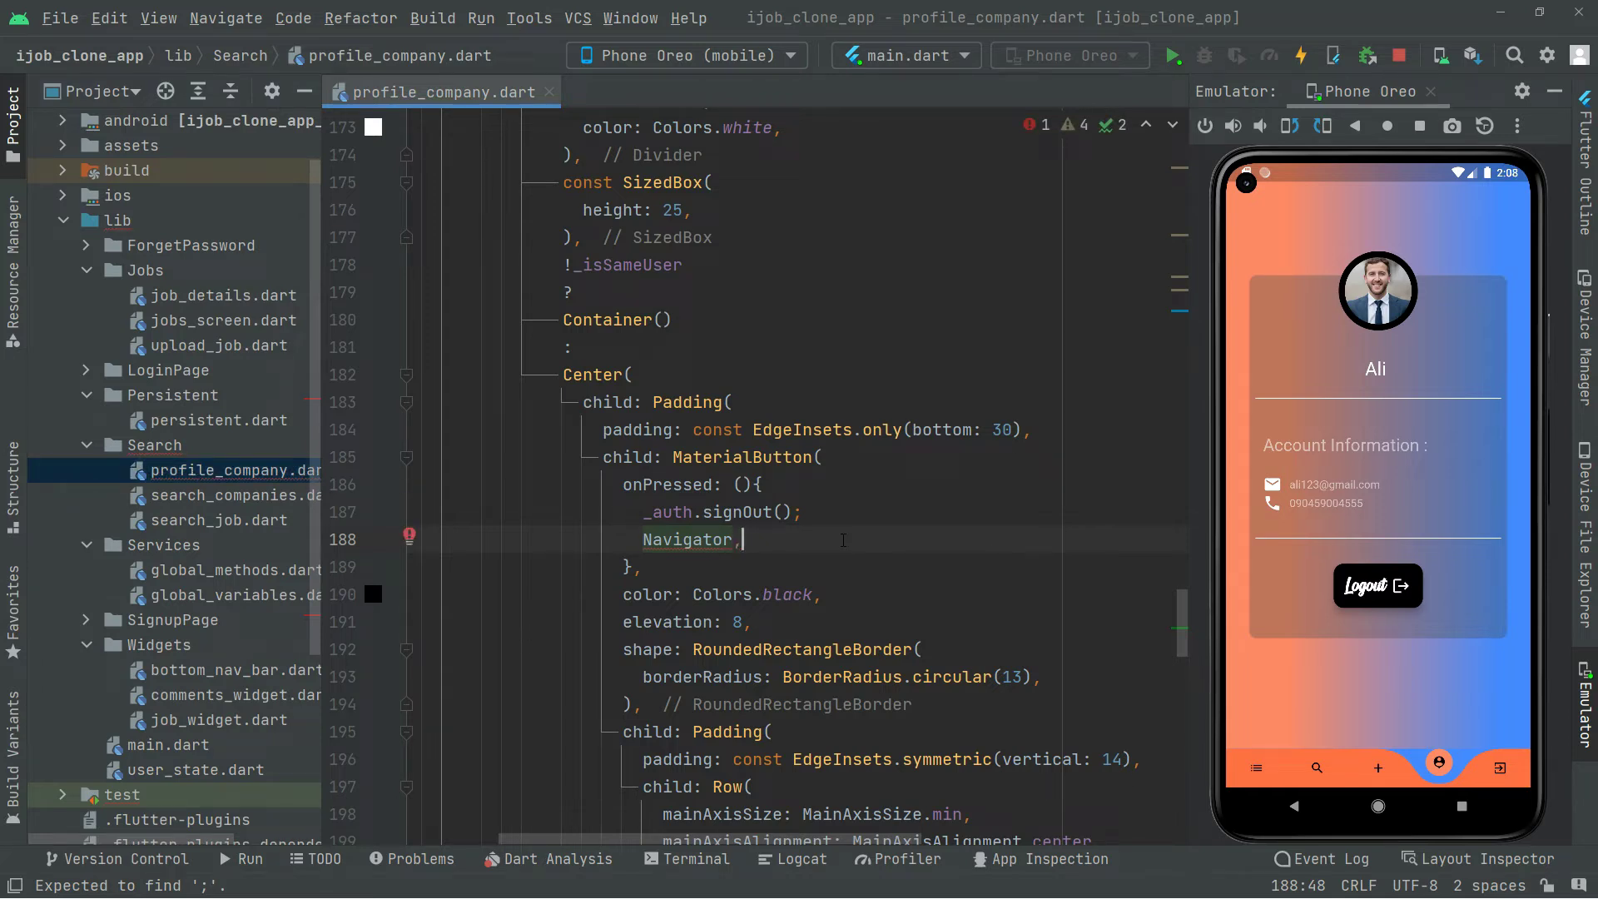
{"action": "type", "text": ".p"}
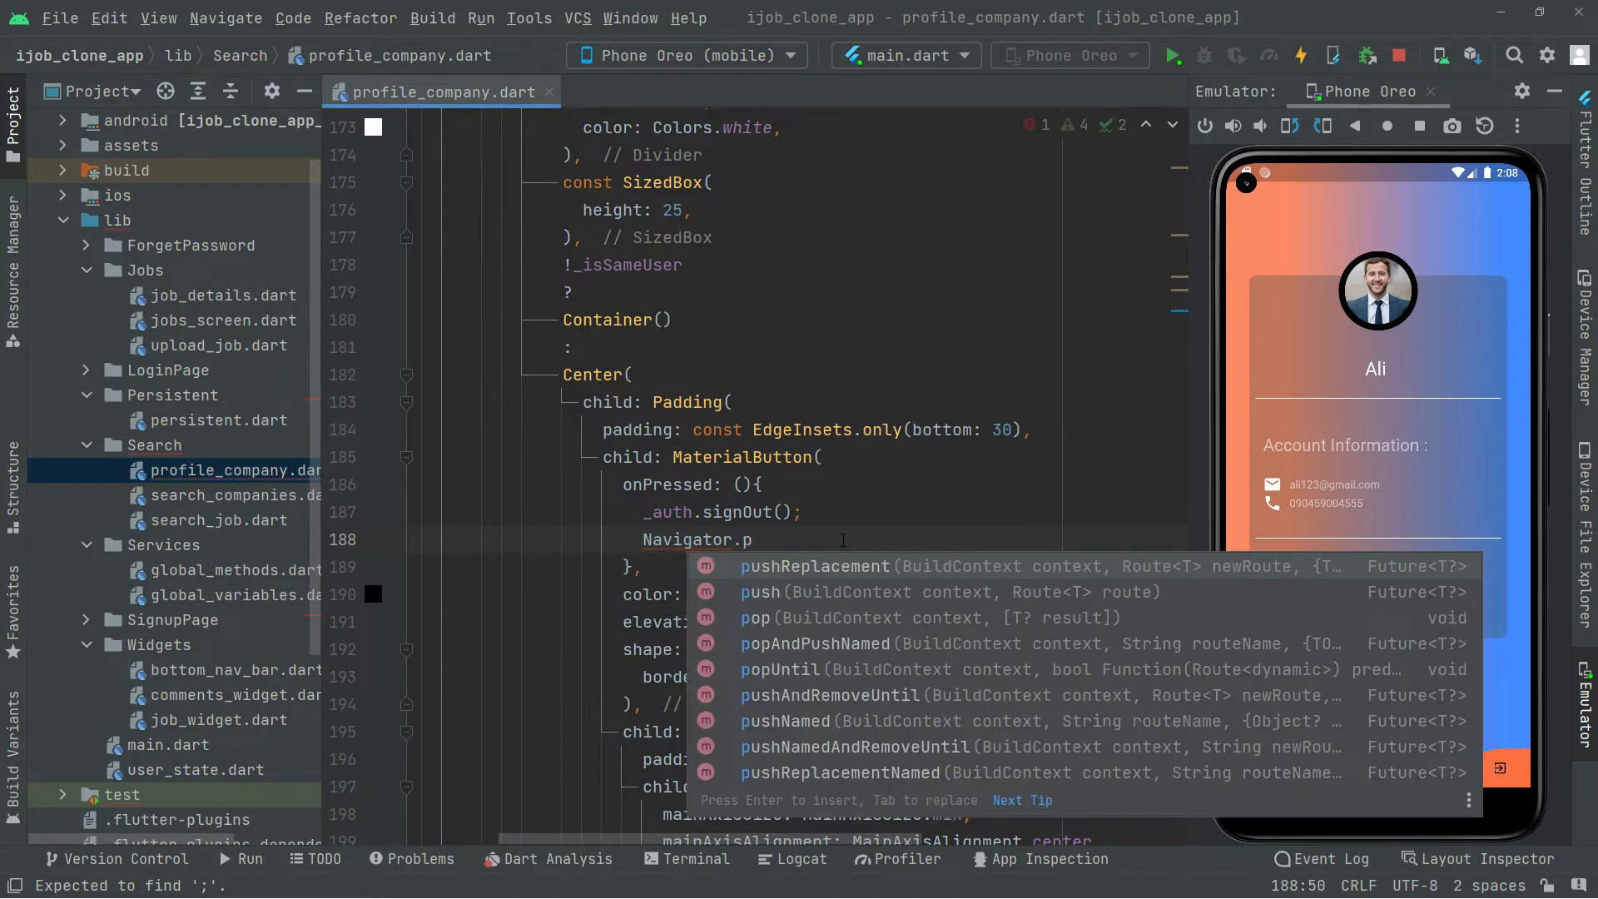
{"action": "left_click", "coordinate": [759, 592]}
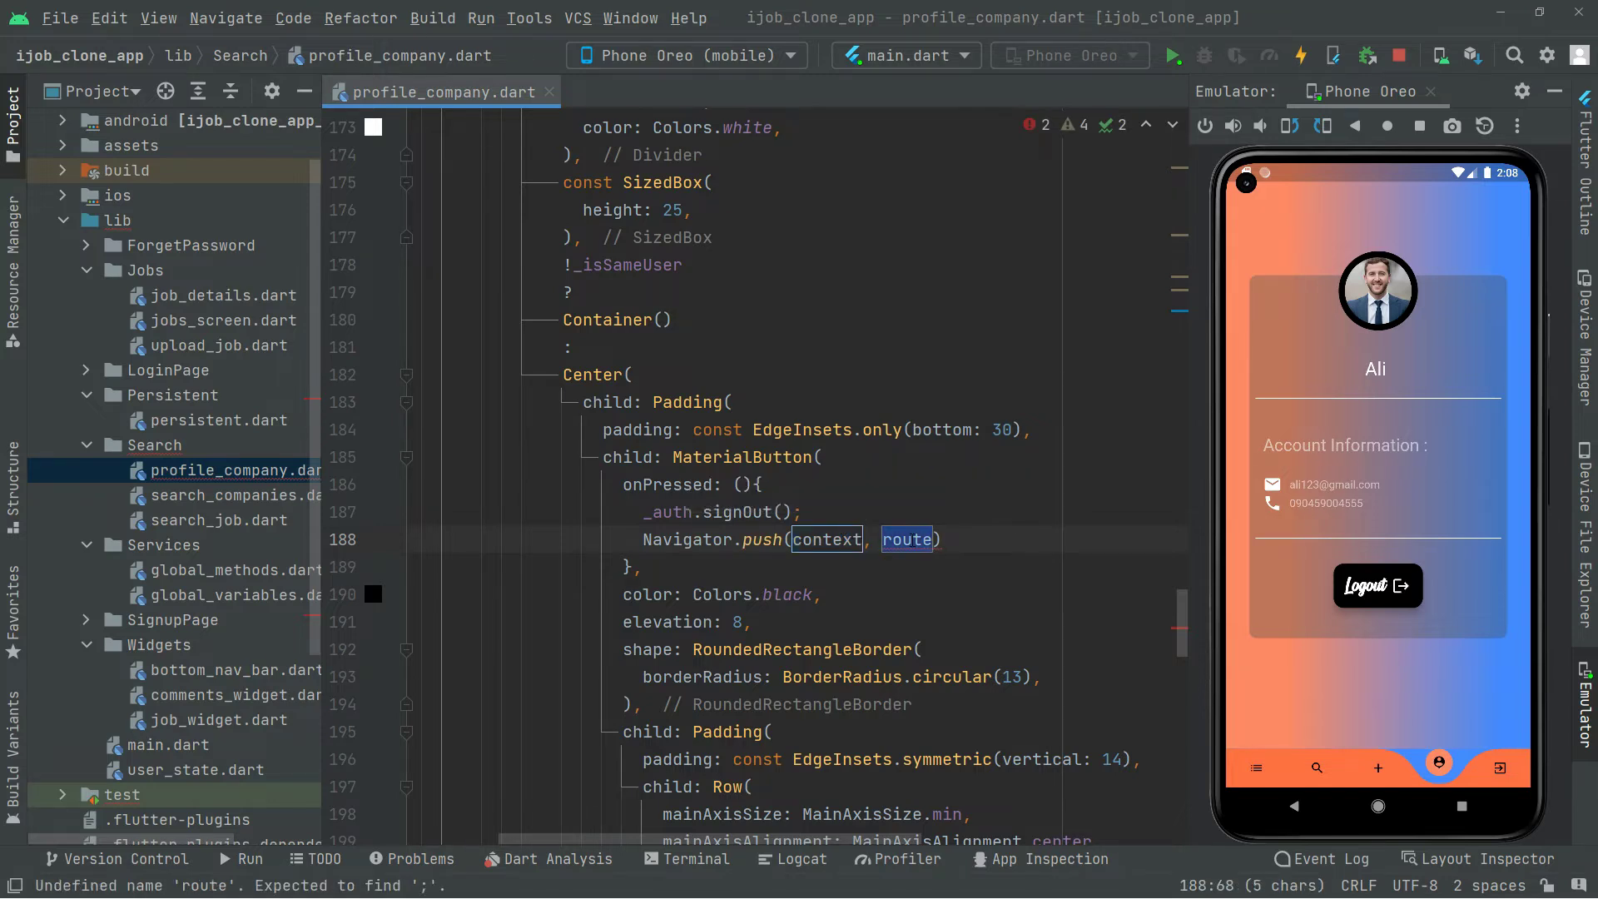
{"action": "type", "text": "Ma"}
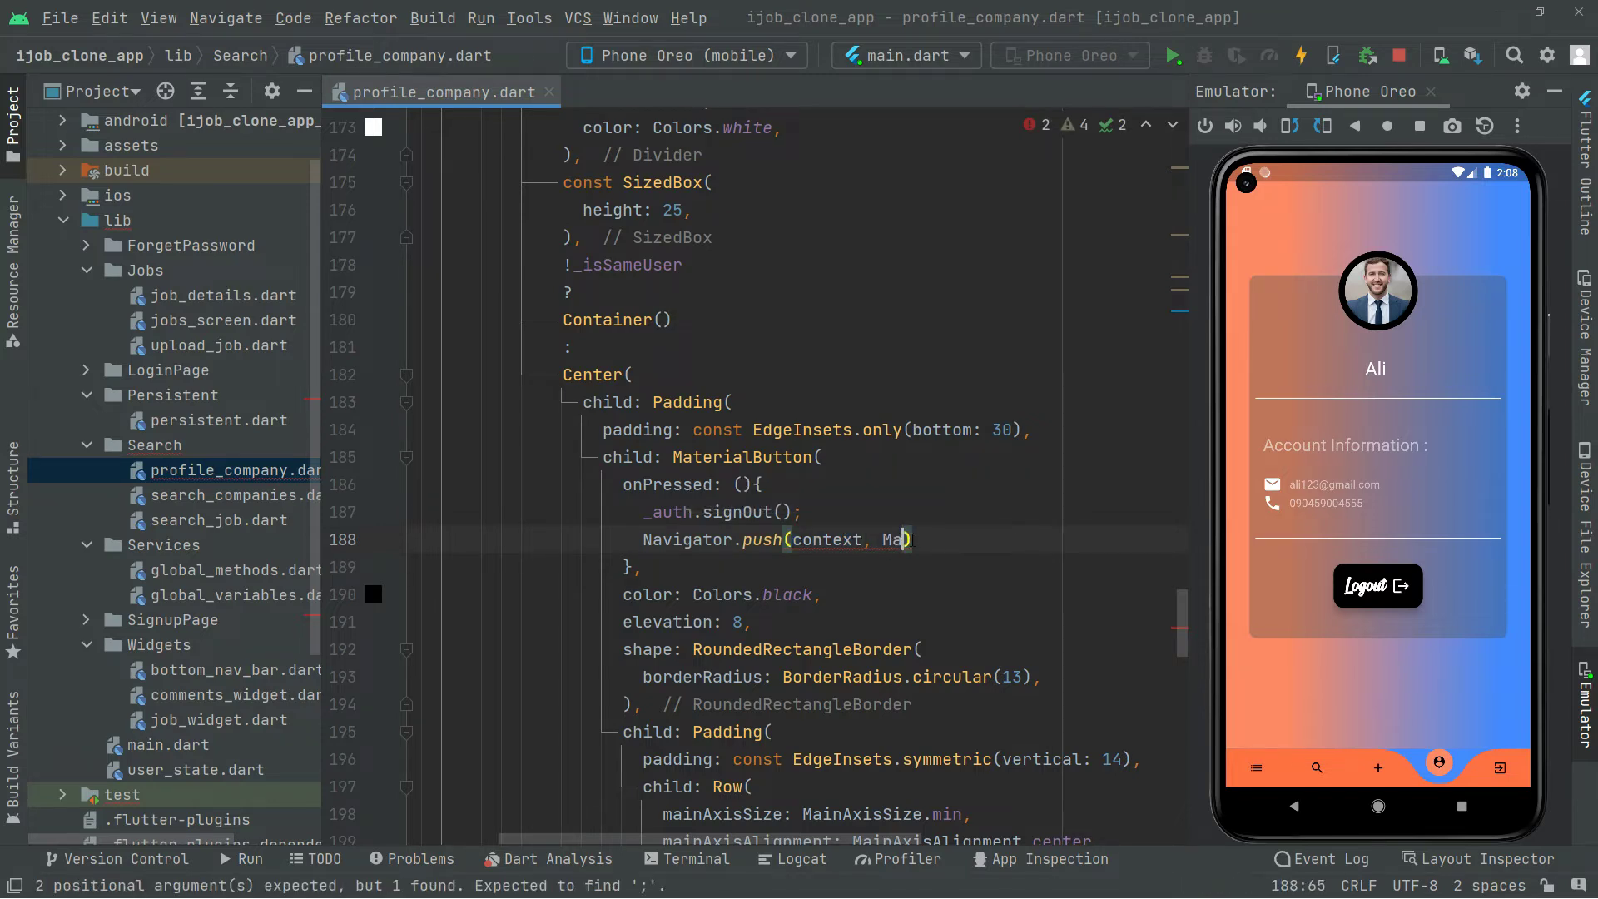
{"action": "type", "text": "MaterialPageRoute(builder: builder"}
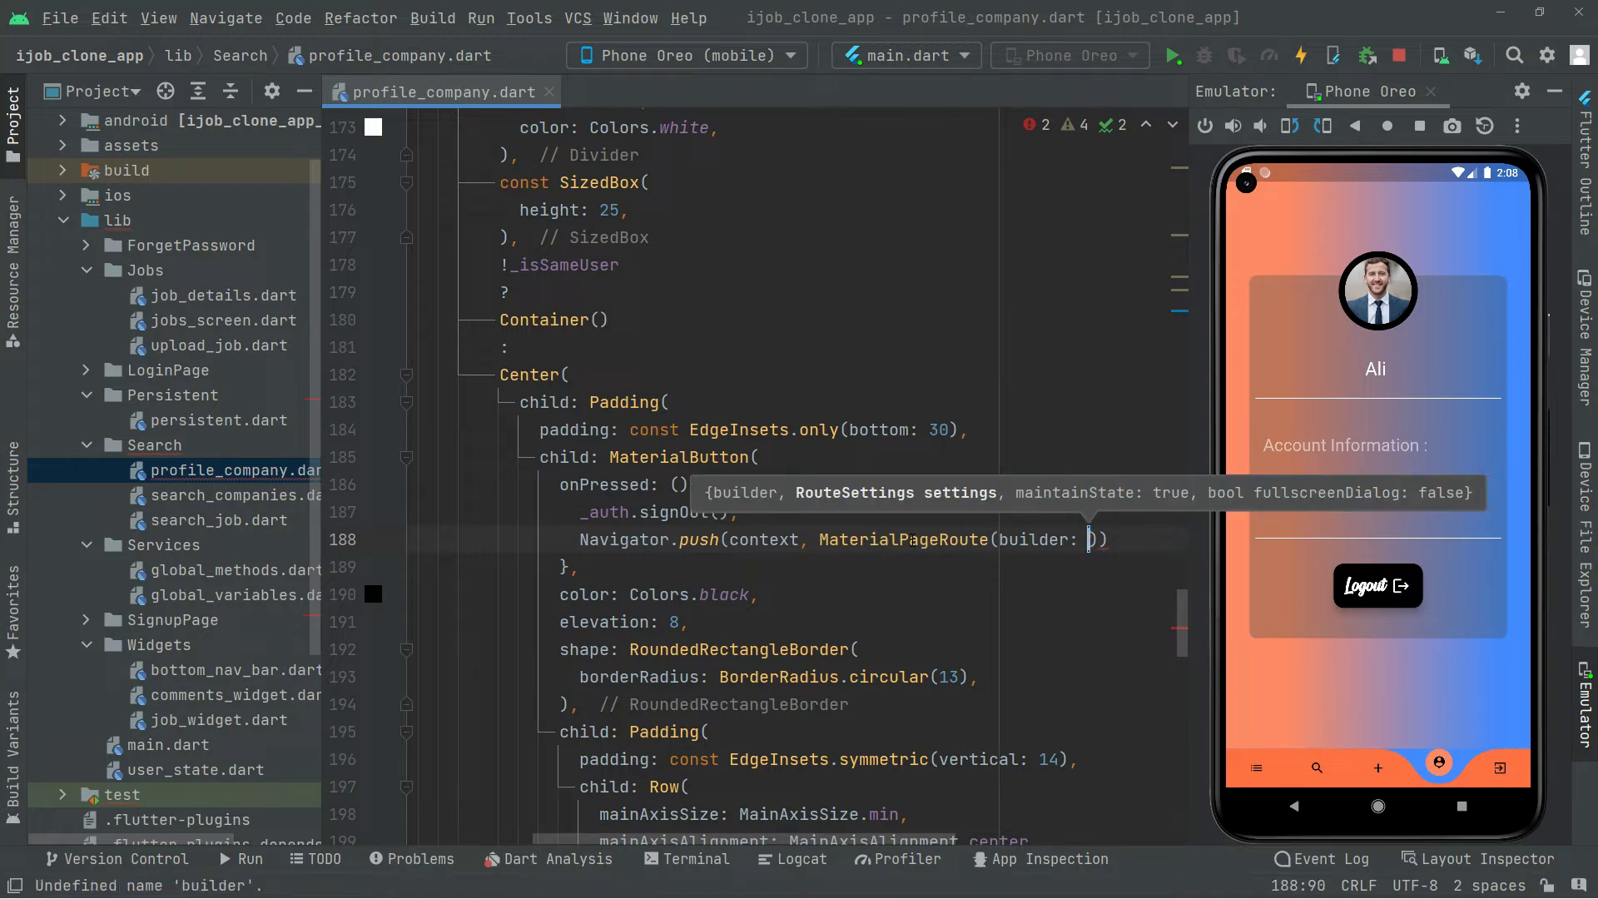
{"action": "type", "text": "context"}
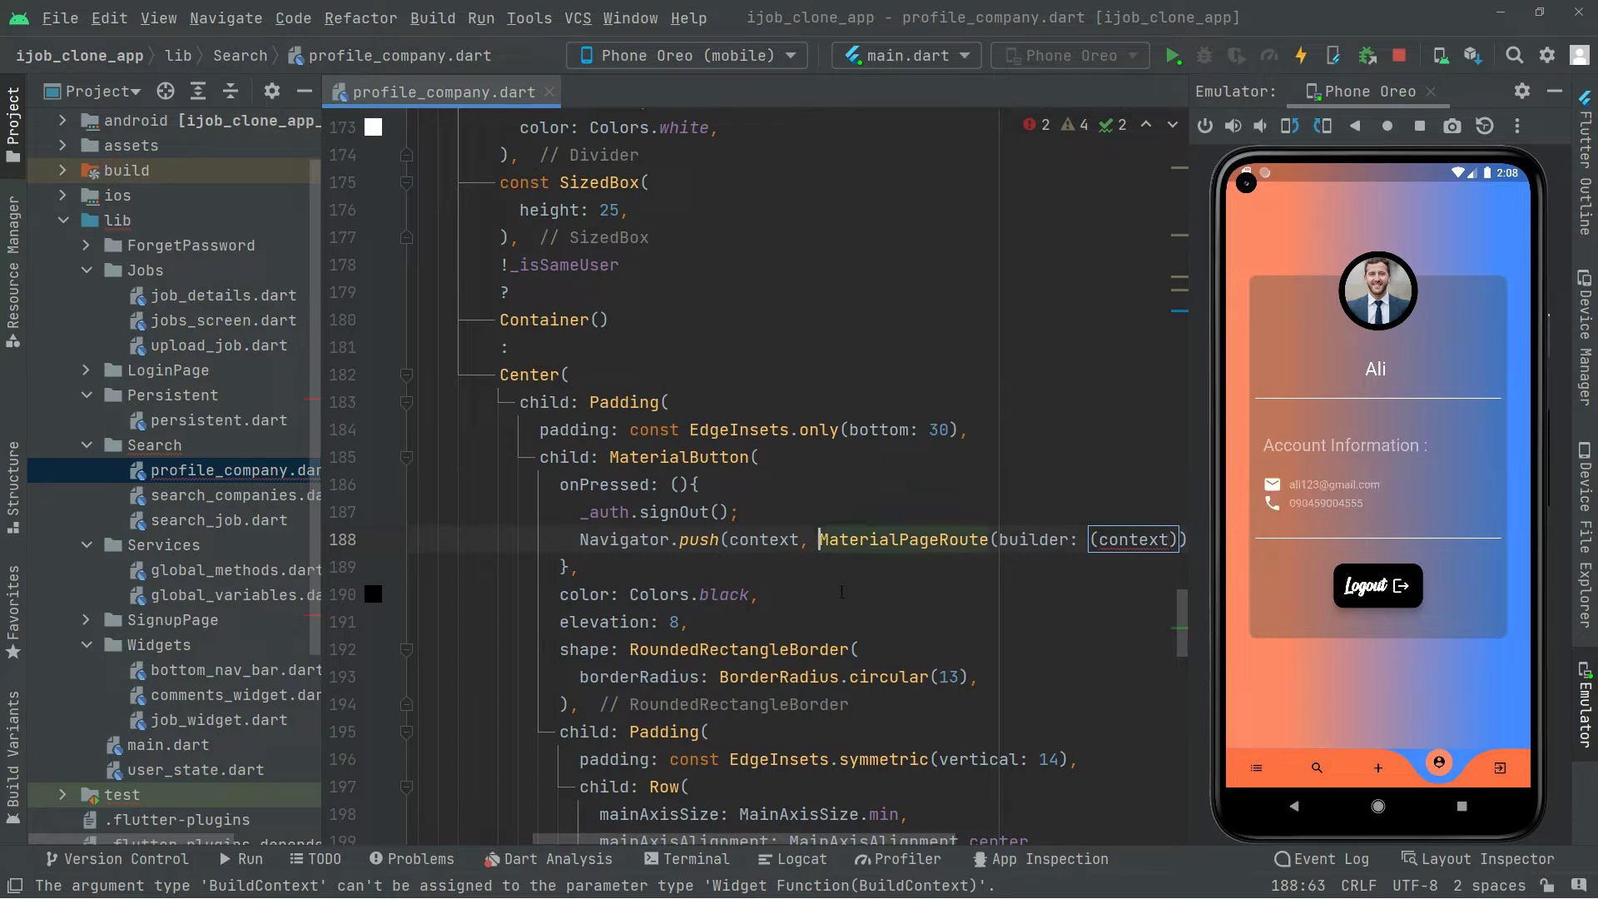
{"action": "key", "text": "Enter"}
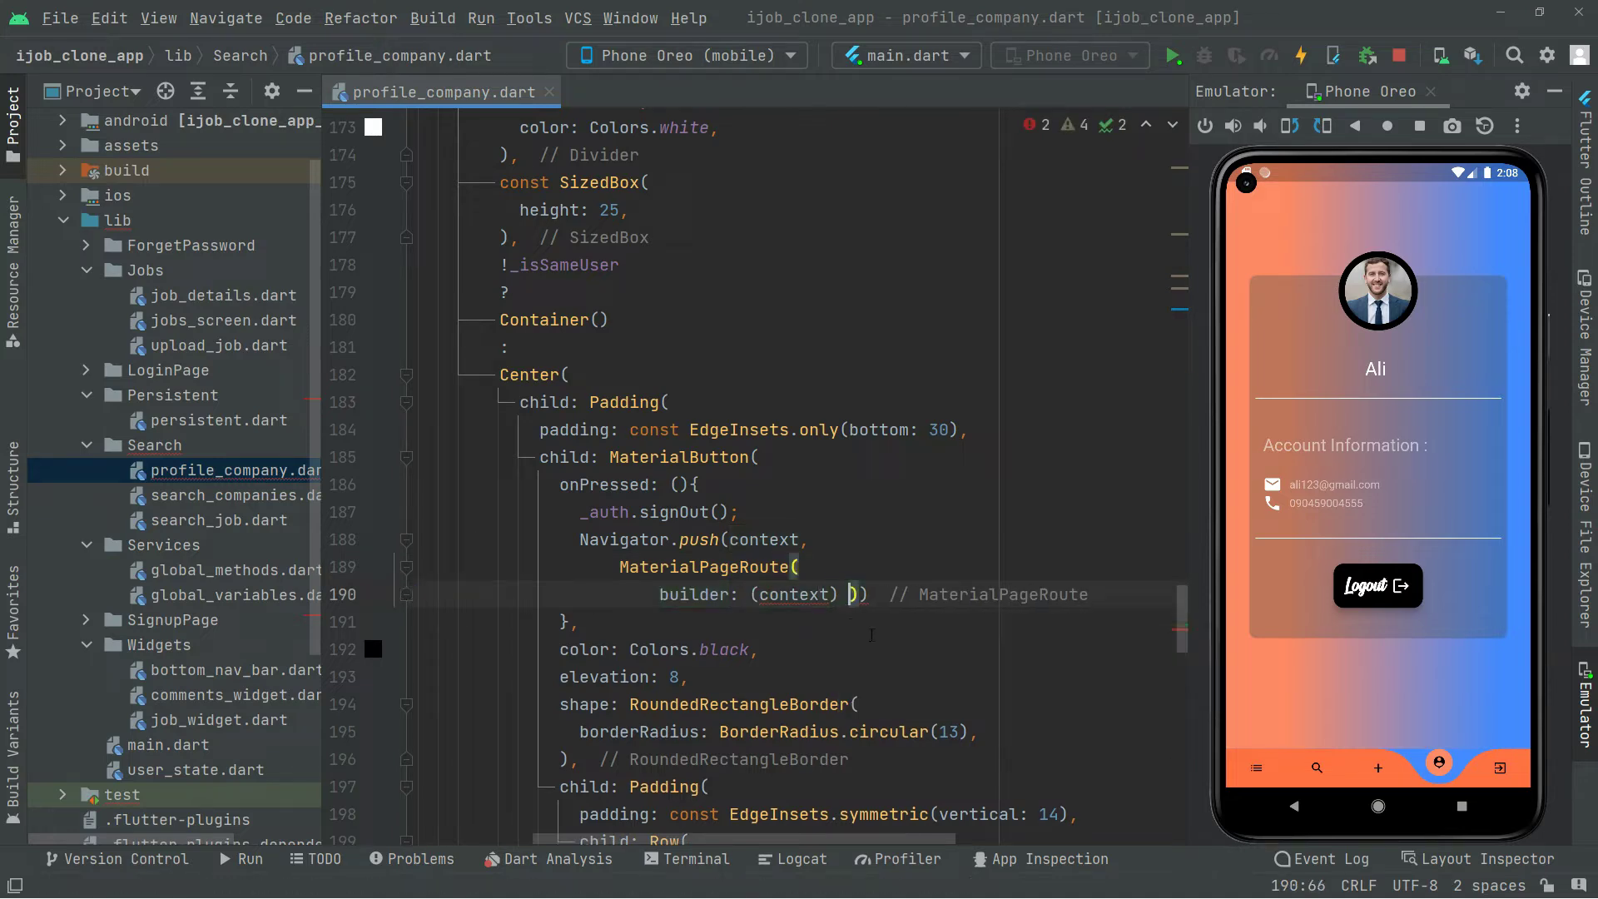
Complete the builder as (context) => UserState() and terminate the push statement.
{"action": "type", "text": "+"}
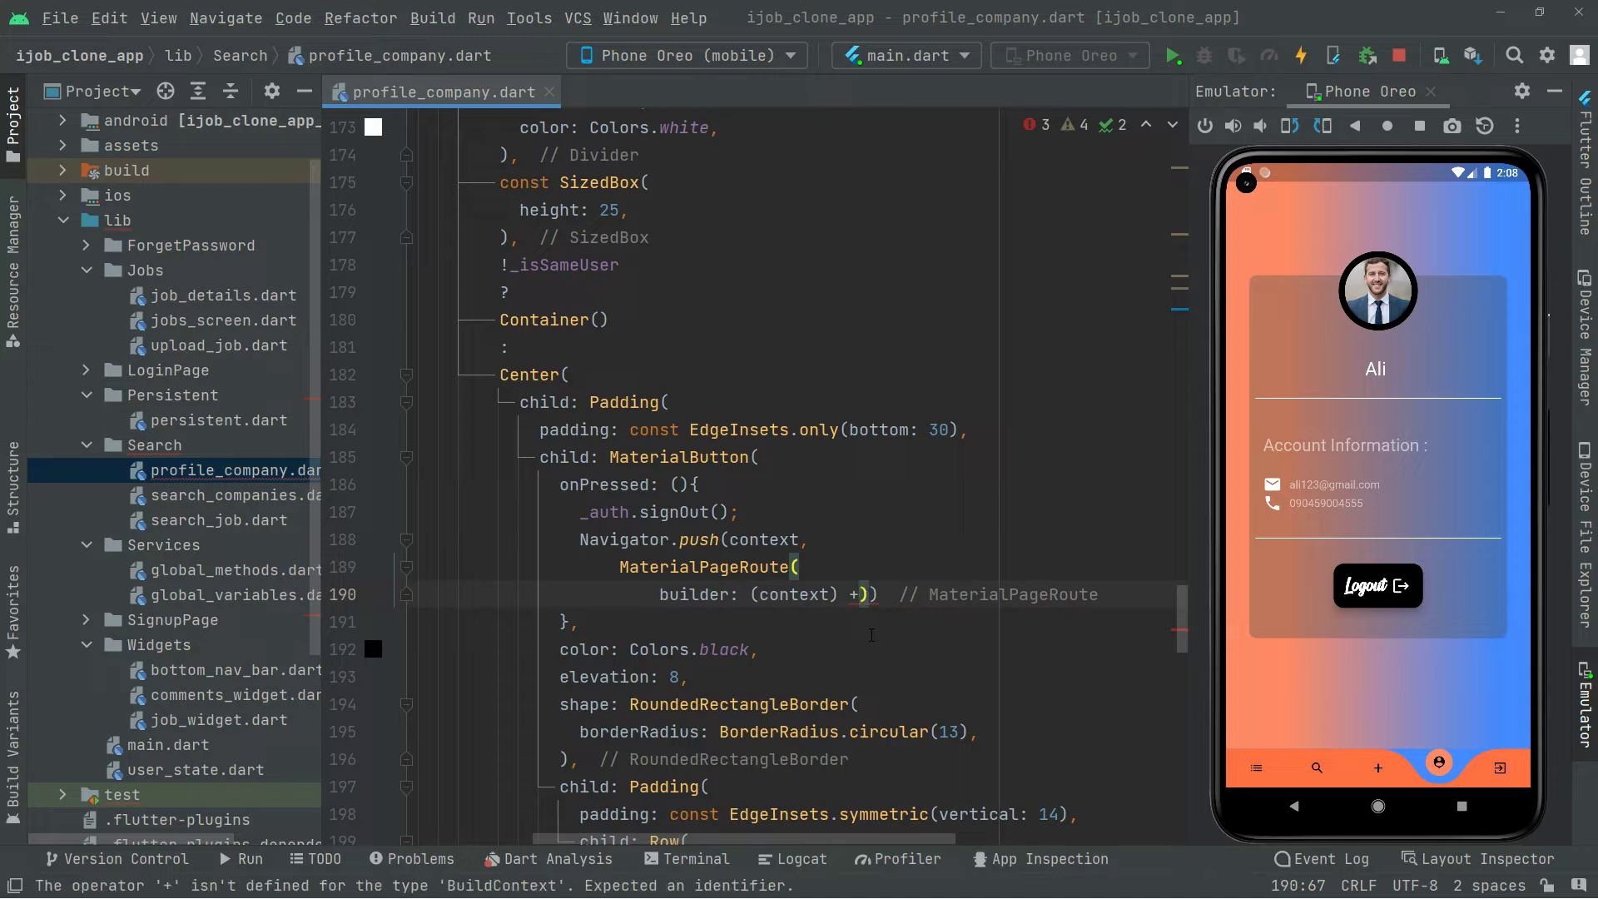
{"action": "type", "text": ">"}
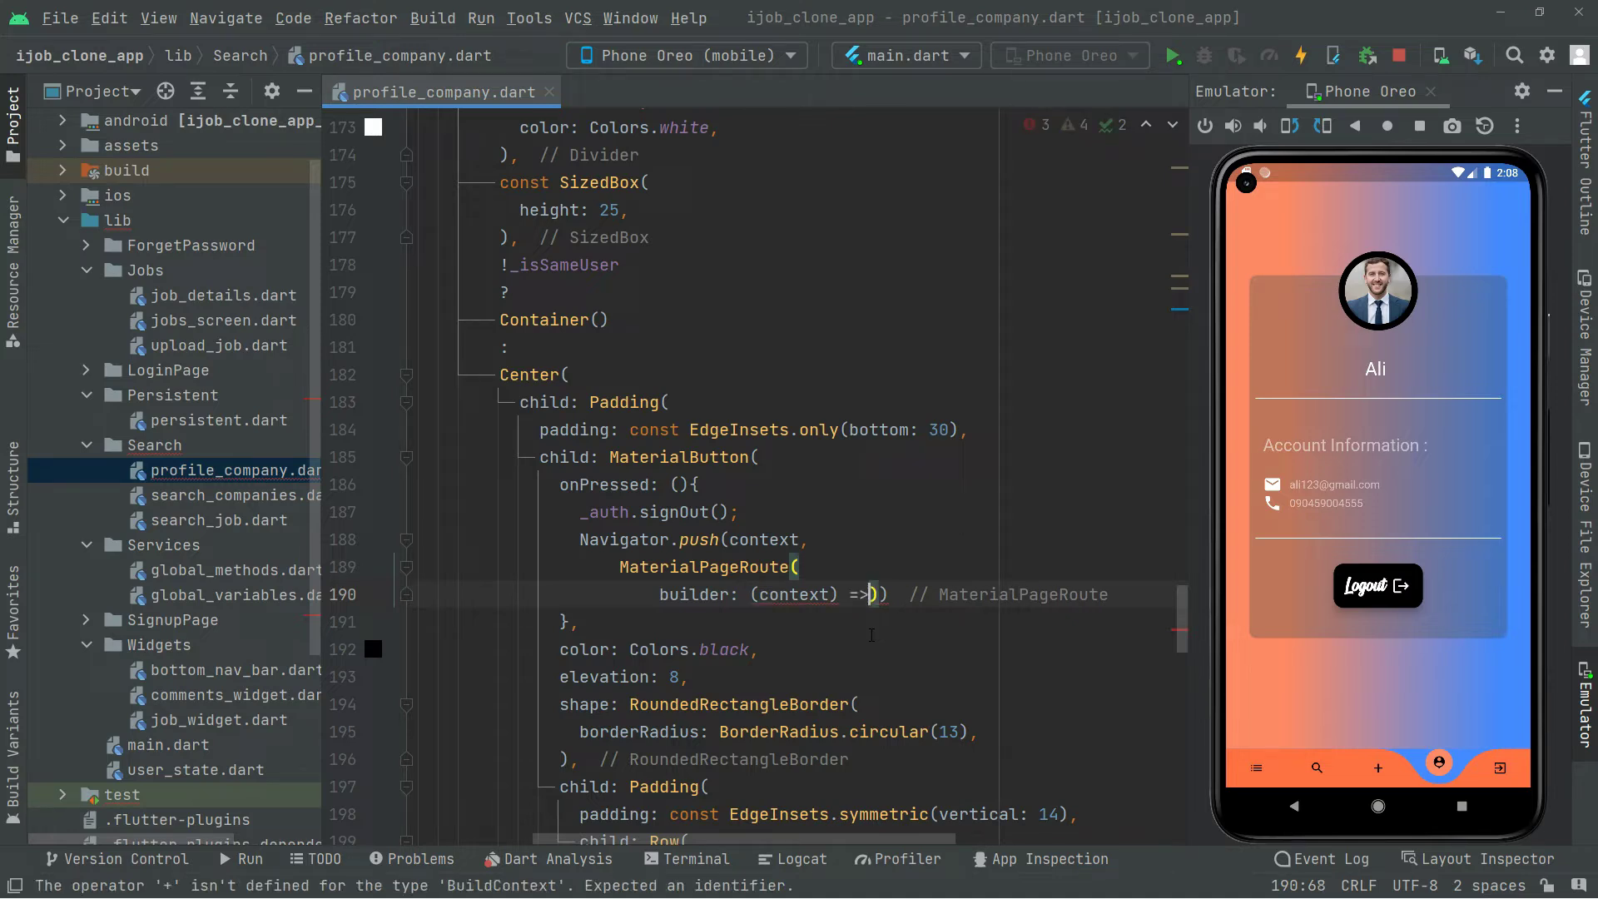
{"action": "type", "text": "User"}
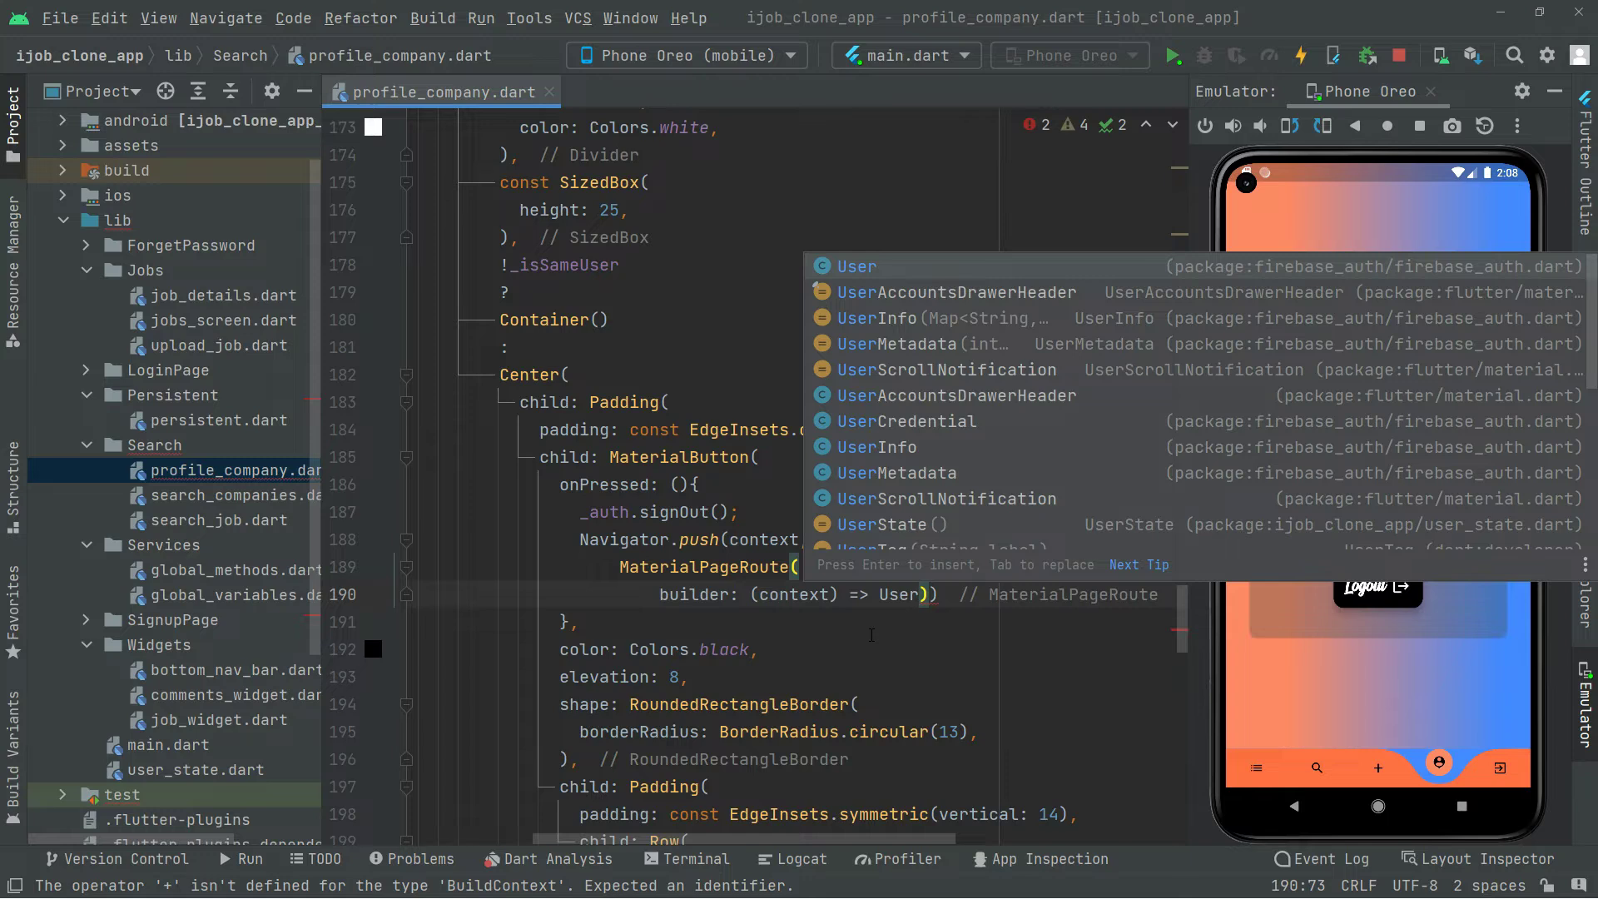
{"action": "scroll", "scroll_direction": "down", "scroll_amount": 3}
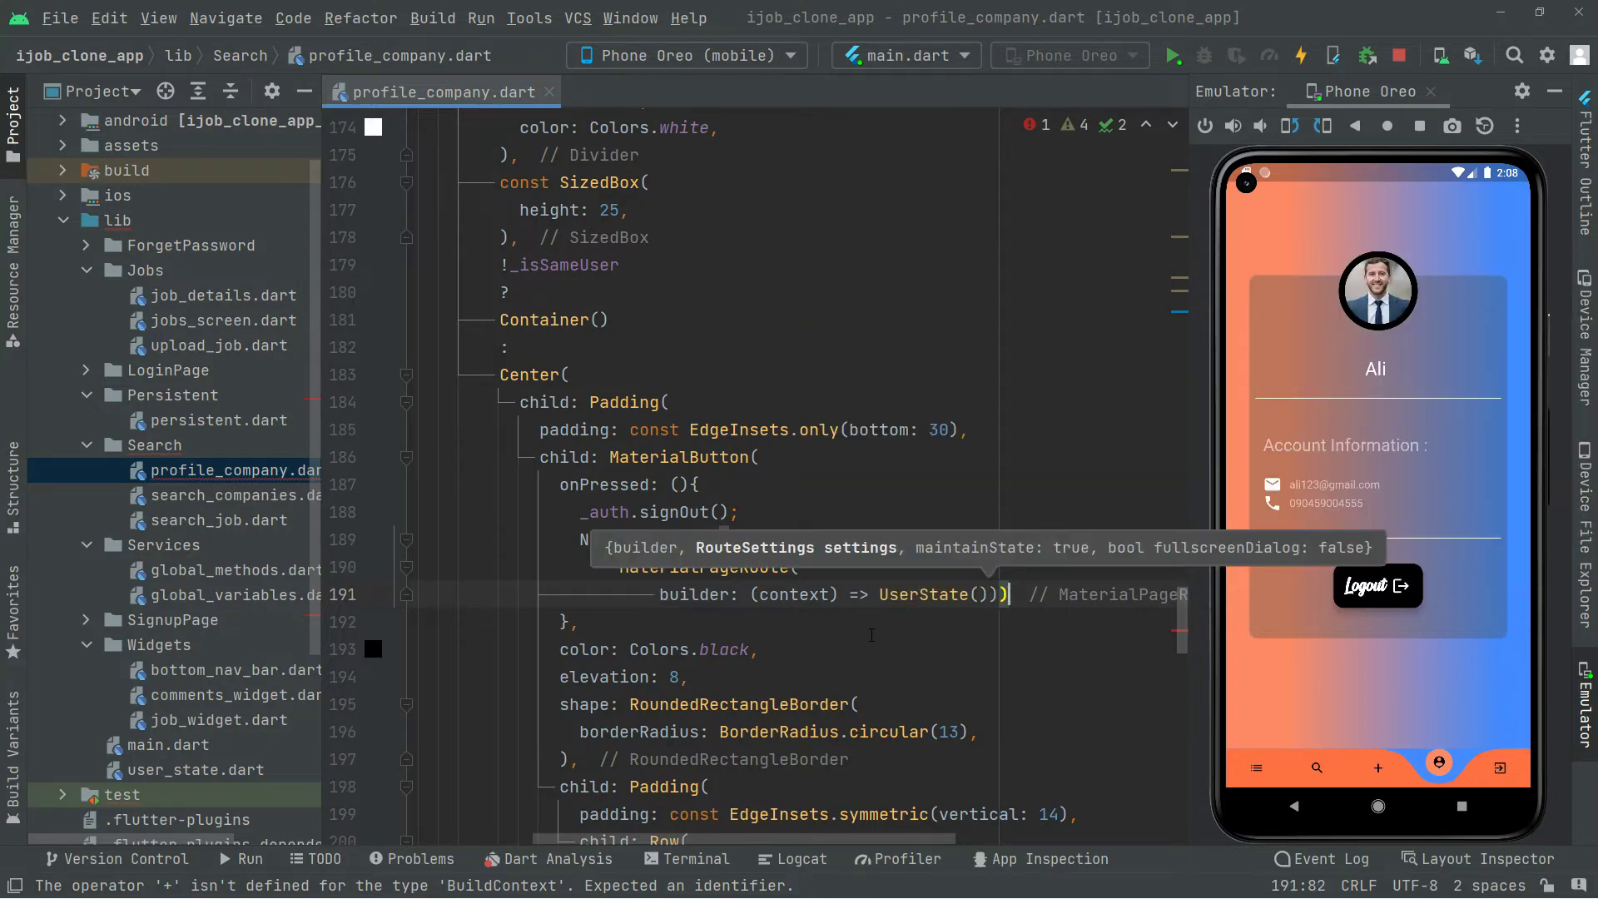
{"action": "type", "text": ";"}
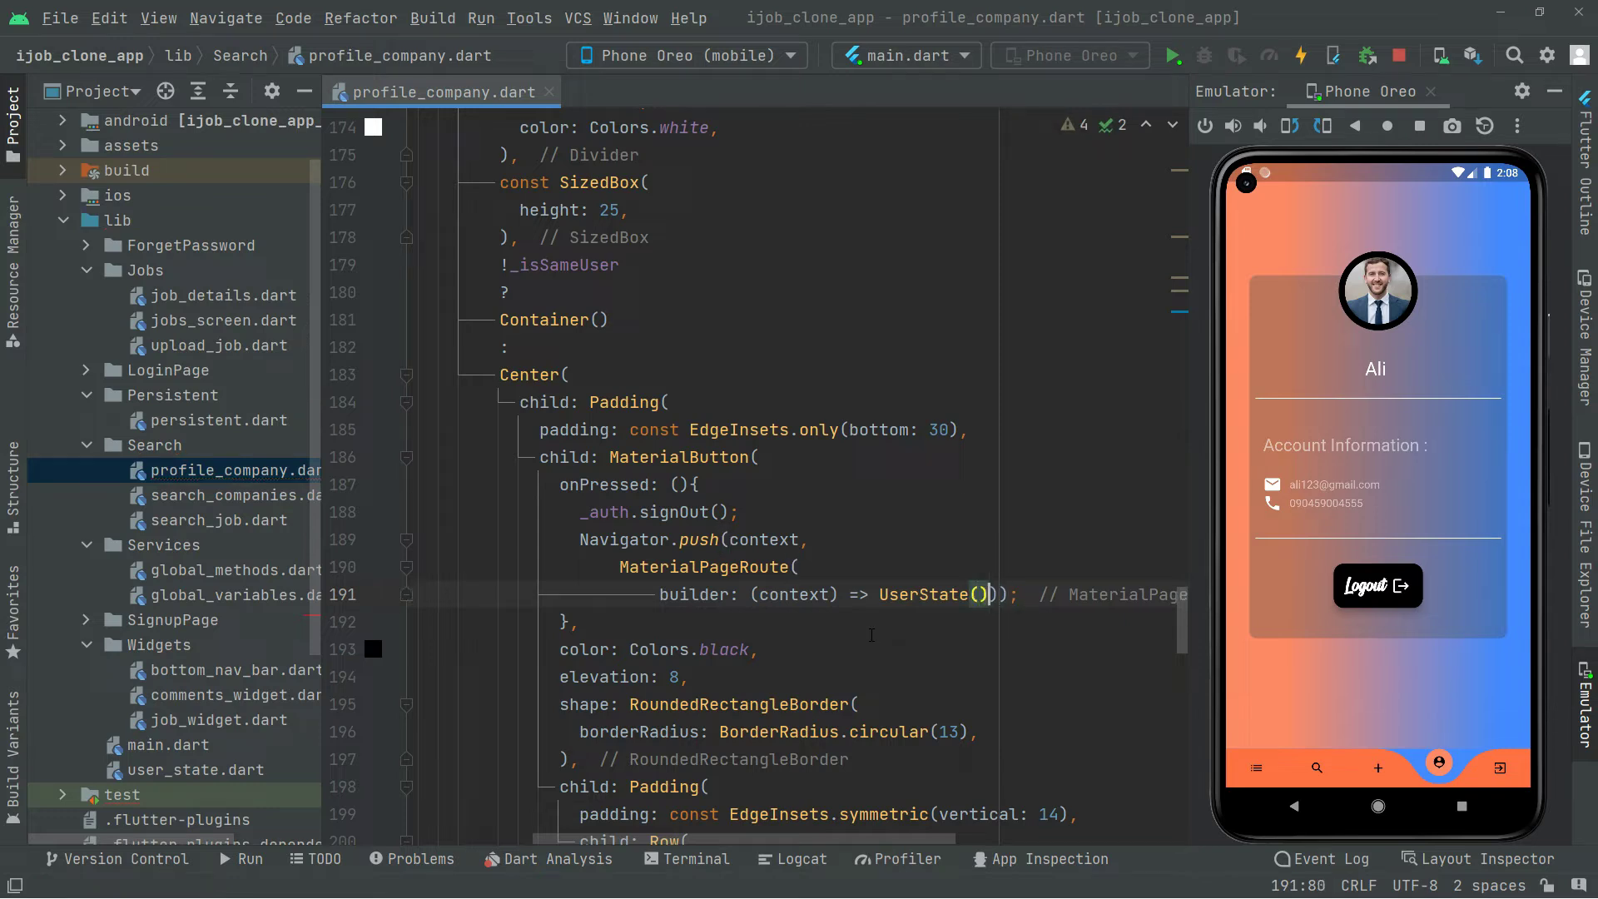
{"action": "type", "text": ",)"}
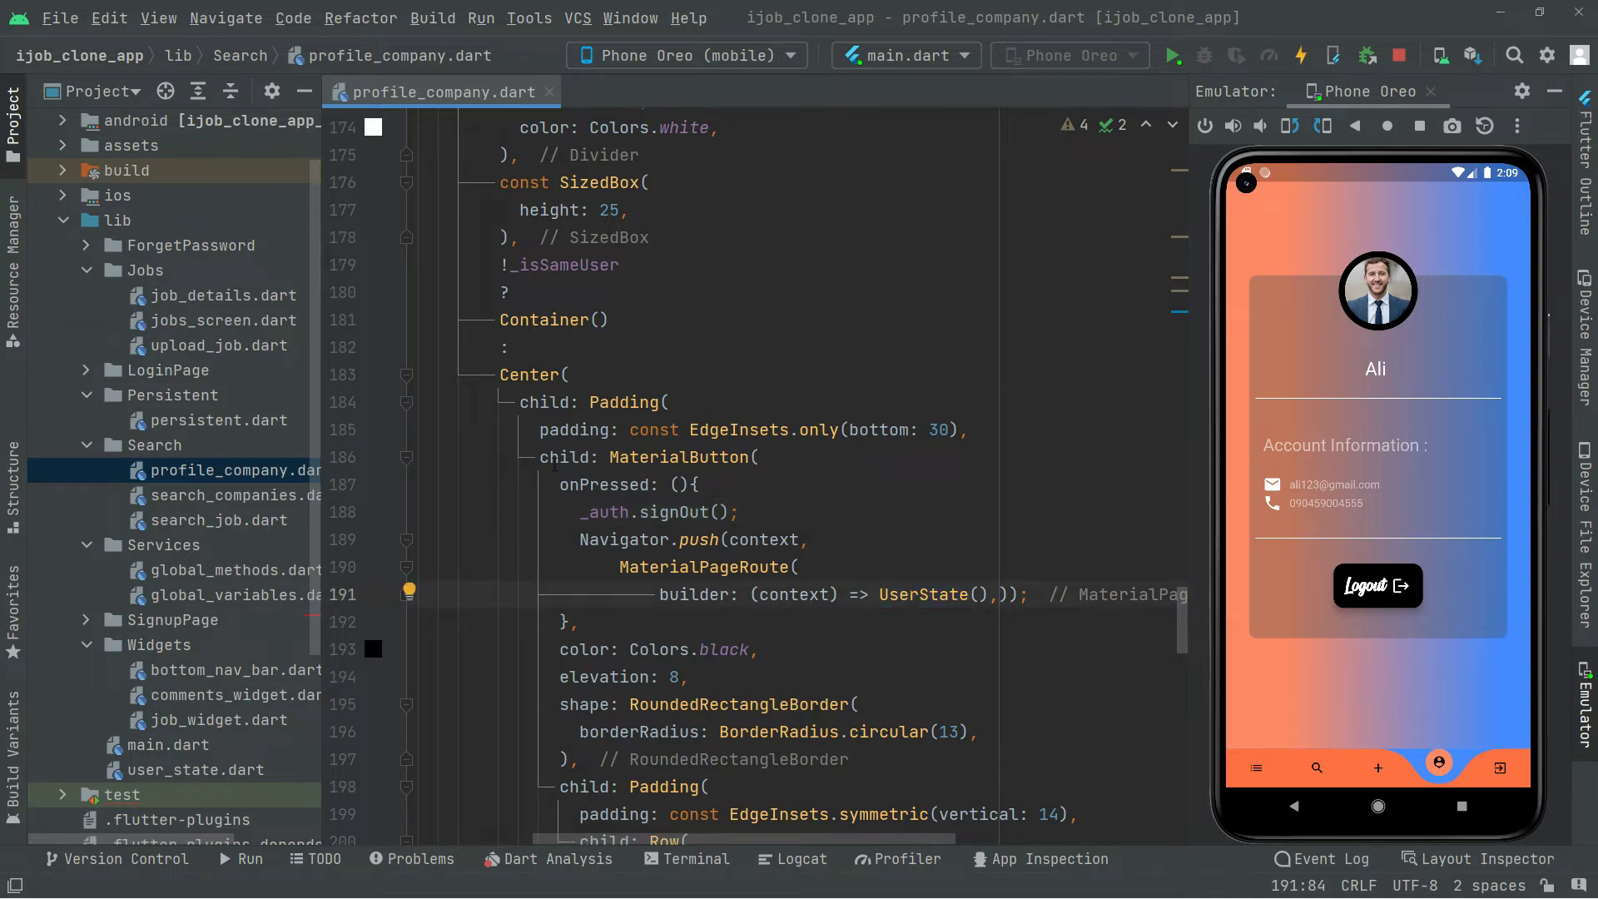
Review the onPressed callback and Hot Restart the app in the emulator.
{"action": "double_click", "coordinate": [605, 402]}
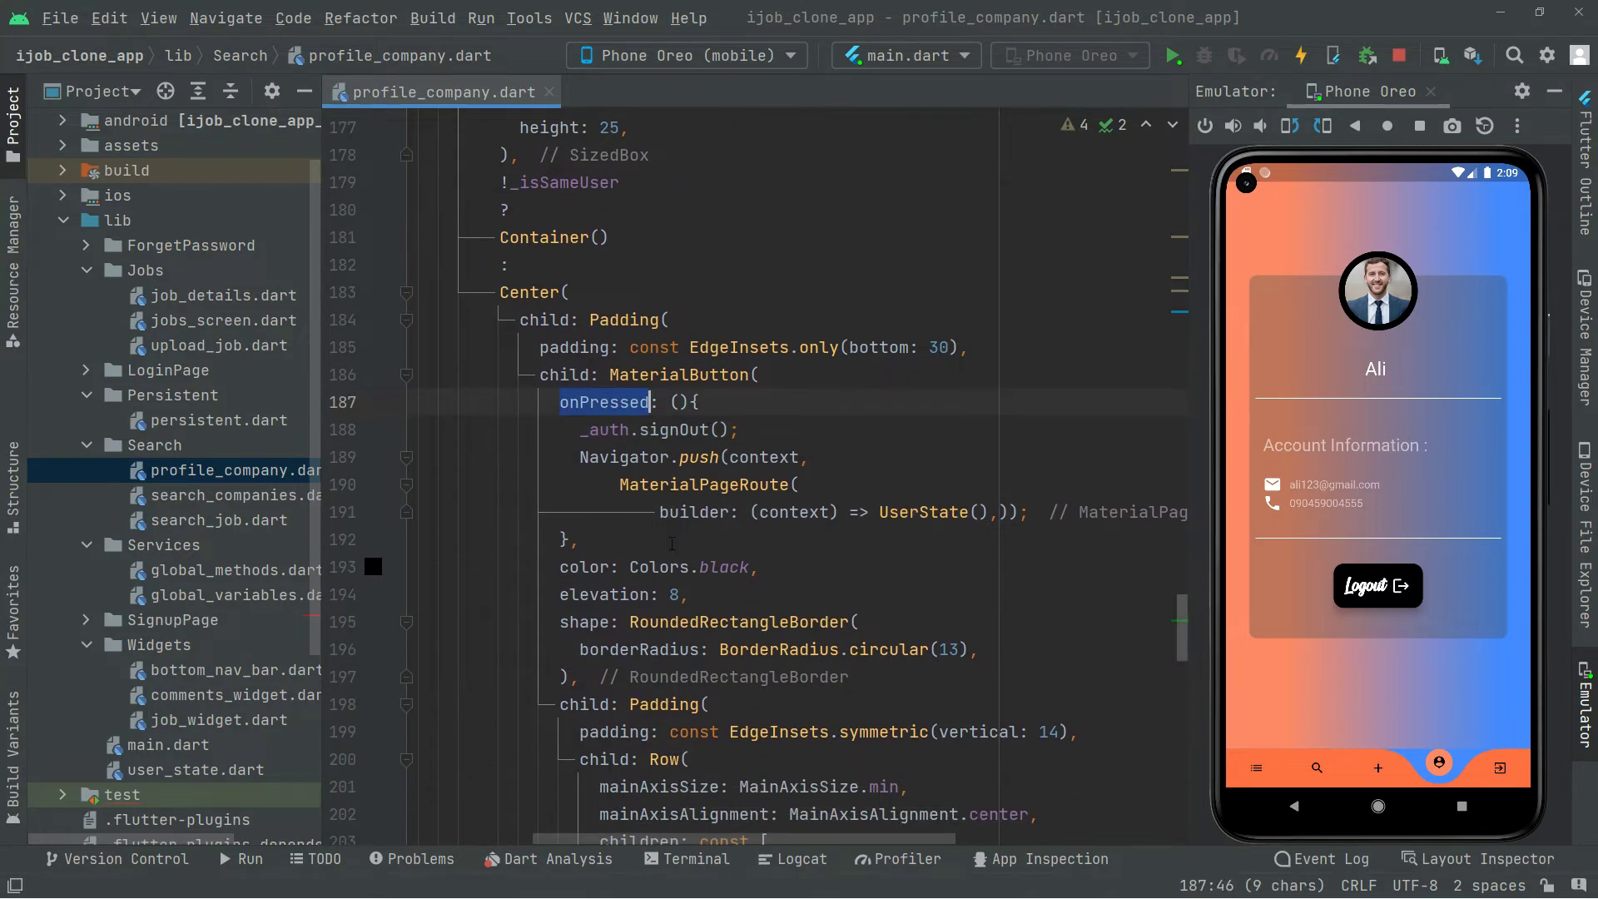
{"action": "scroll", "scroll_direction": "down", "scroll_amount": 3}
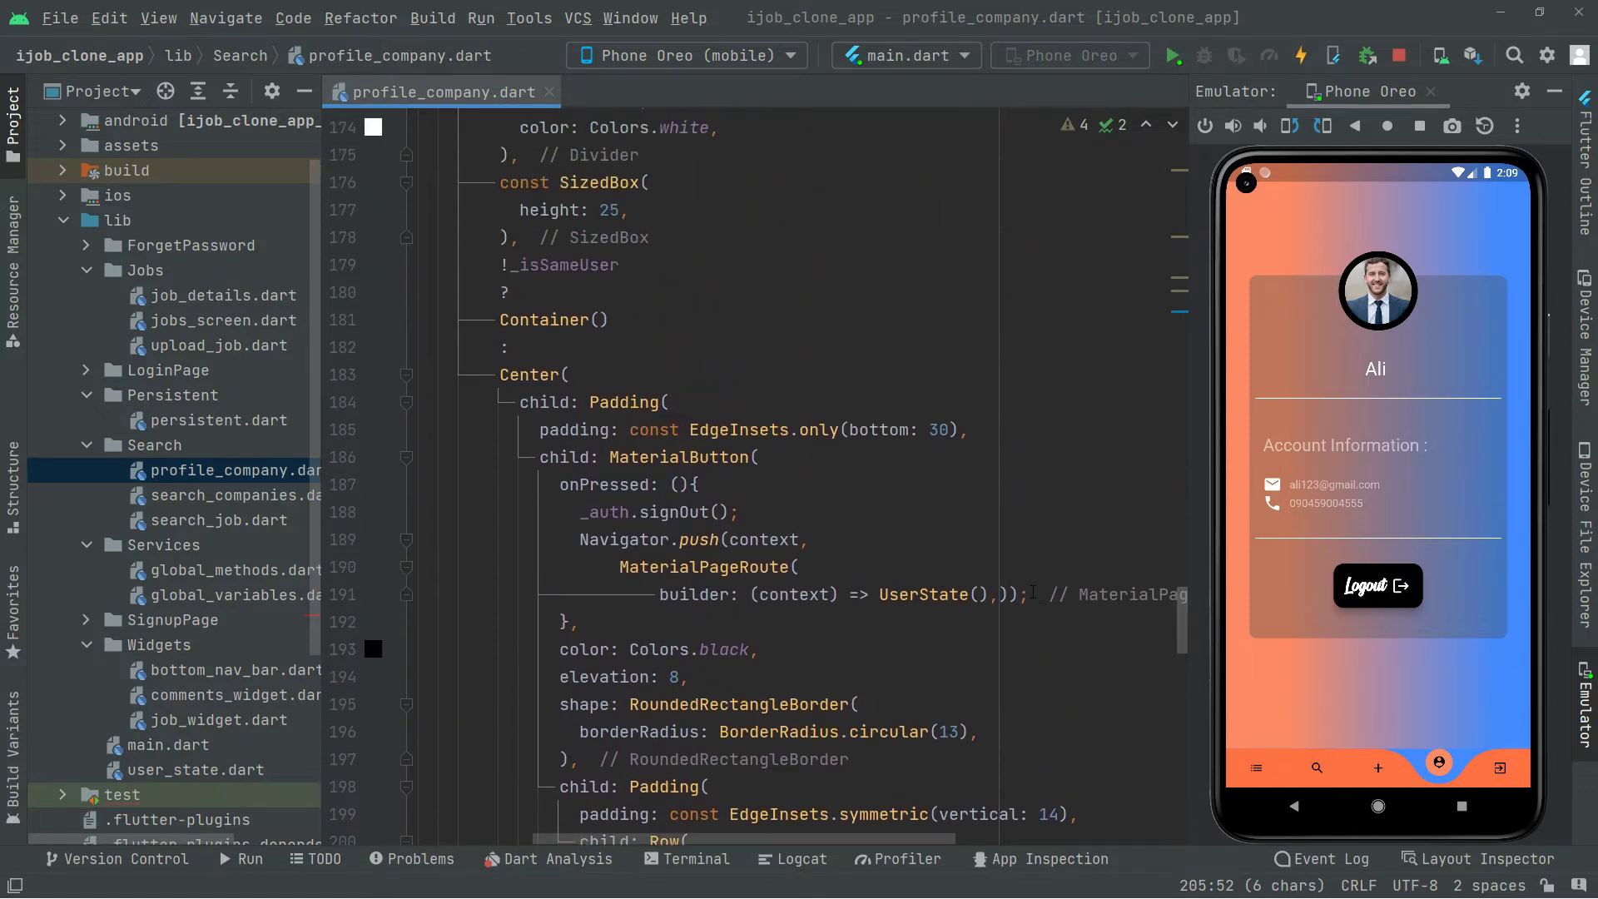
{"action": "left_click", "coordinate": [999, 594]}
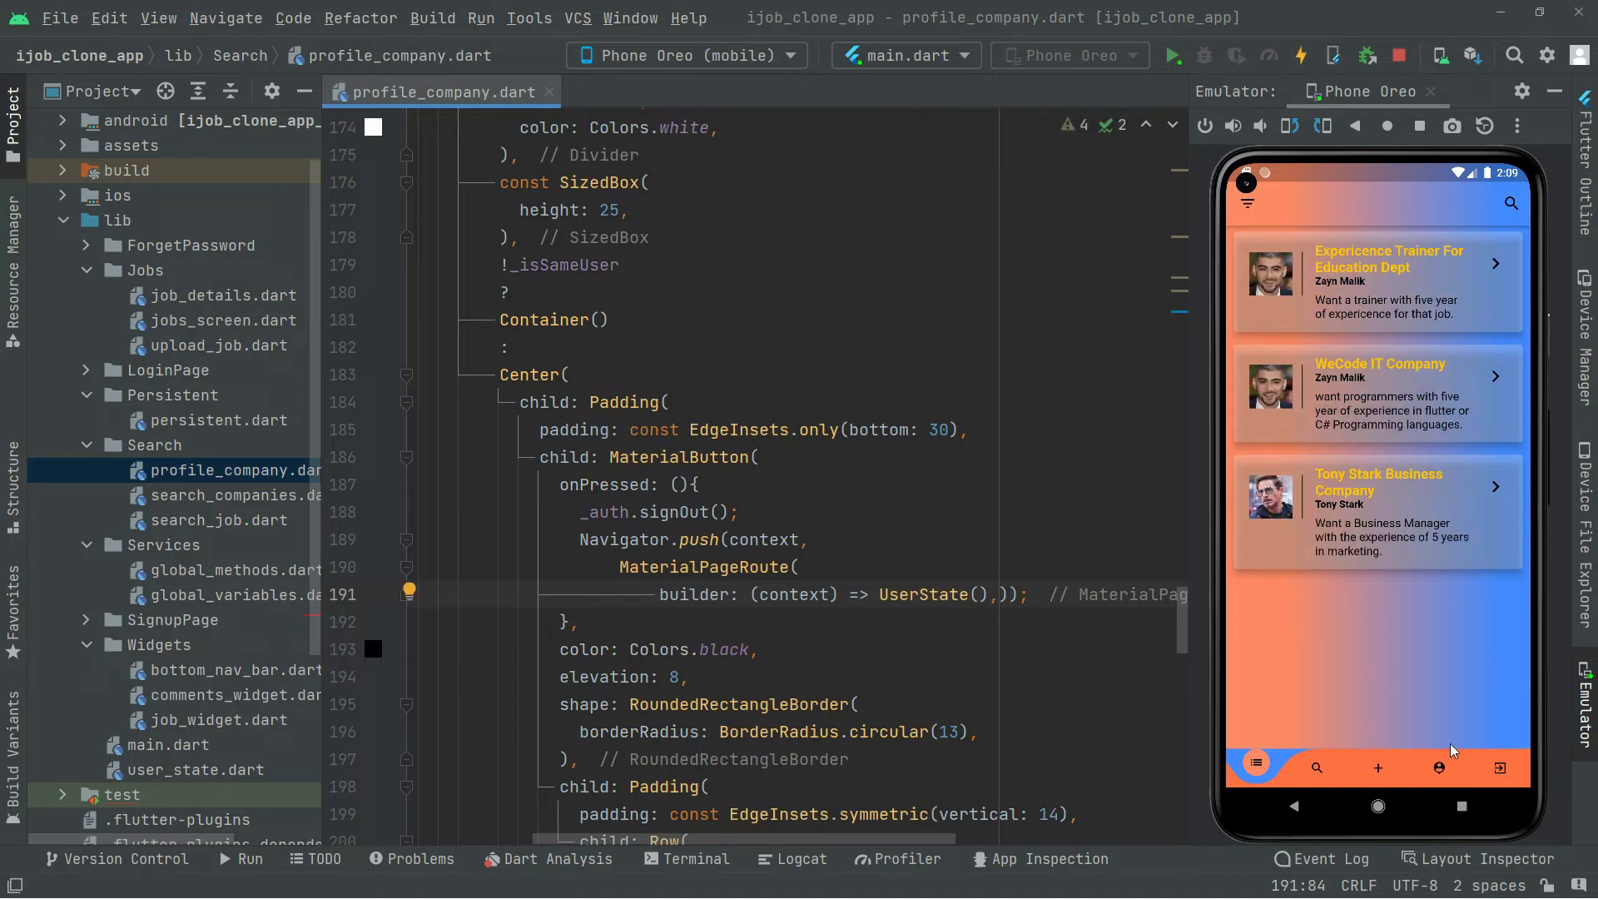
Go to the company profile screen in the emulator and log out to the login screen.
{"action": "left_click", "coordinate": [1437, 767]}
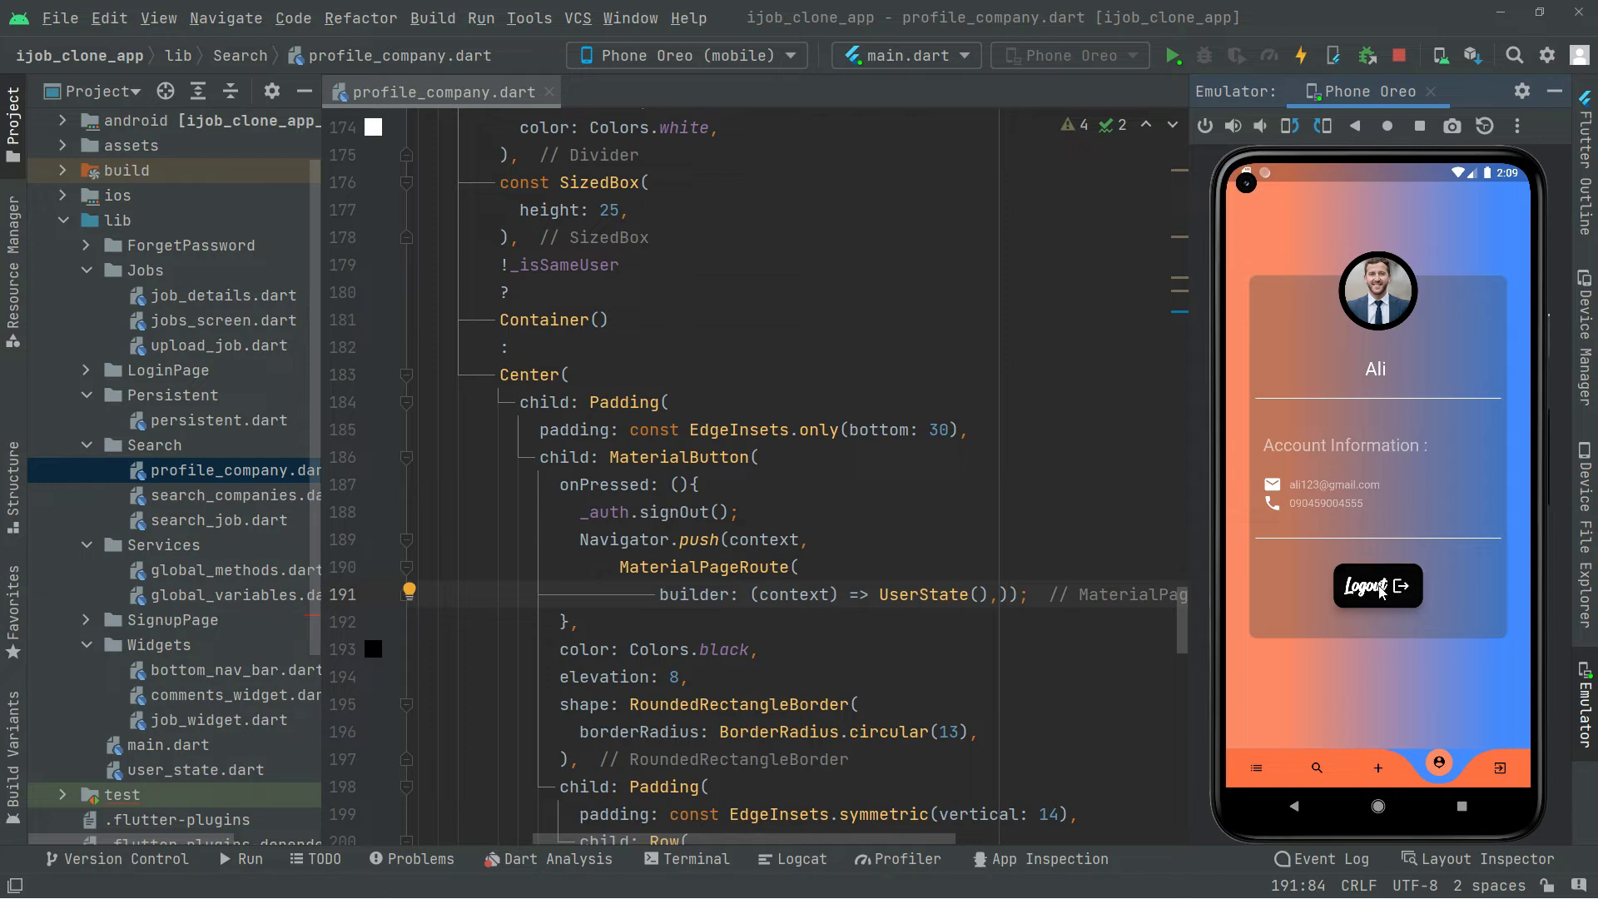
{"action": "left_click", "coordinate": [1376, 585]}
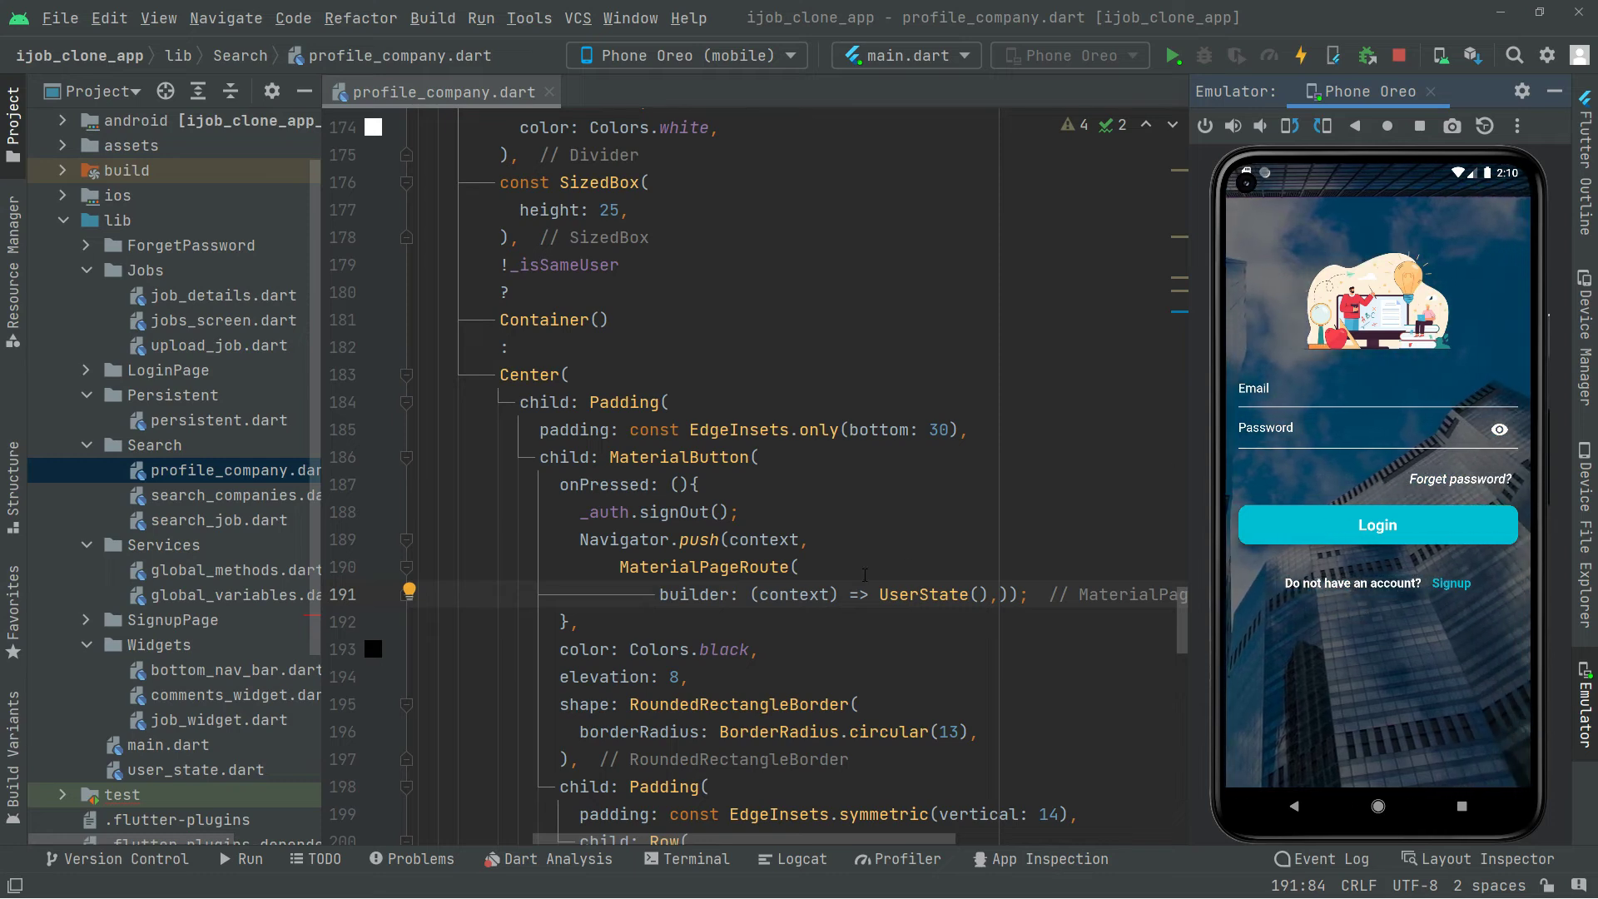
{"action": "double_click", "coordinate": [604, 484]}
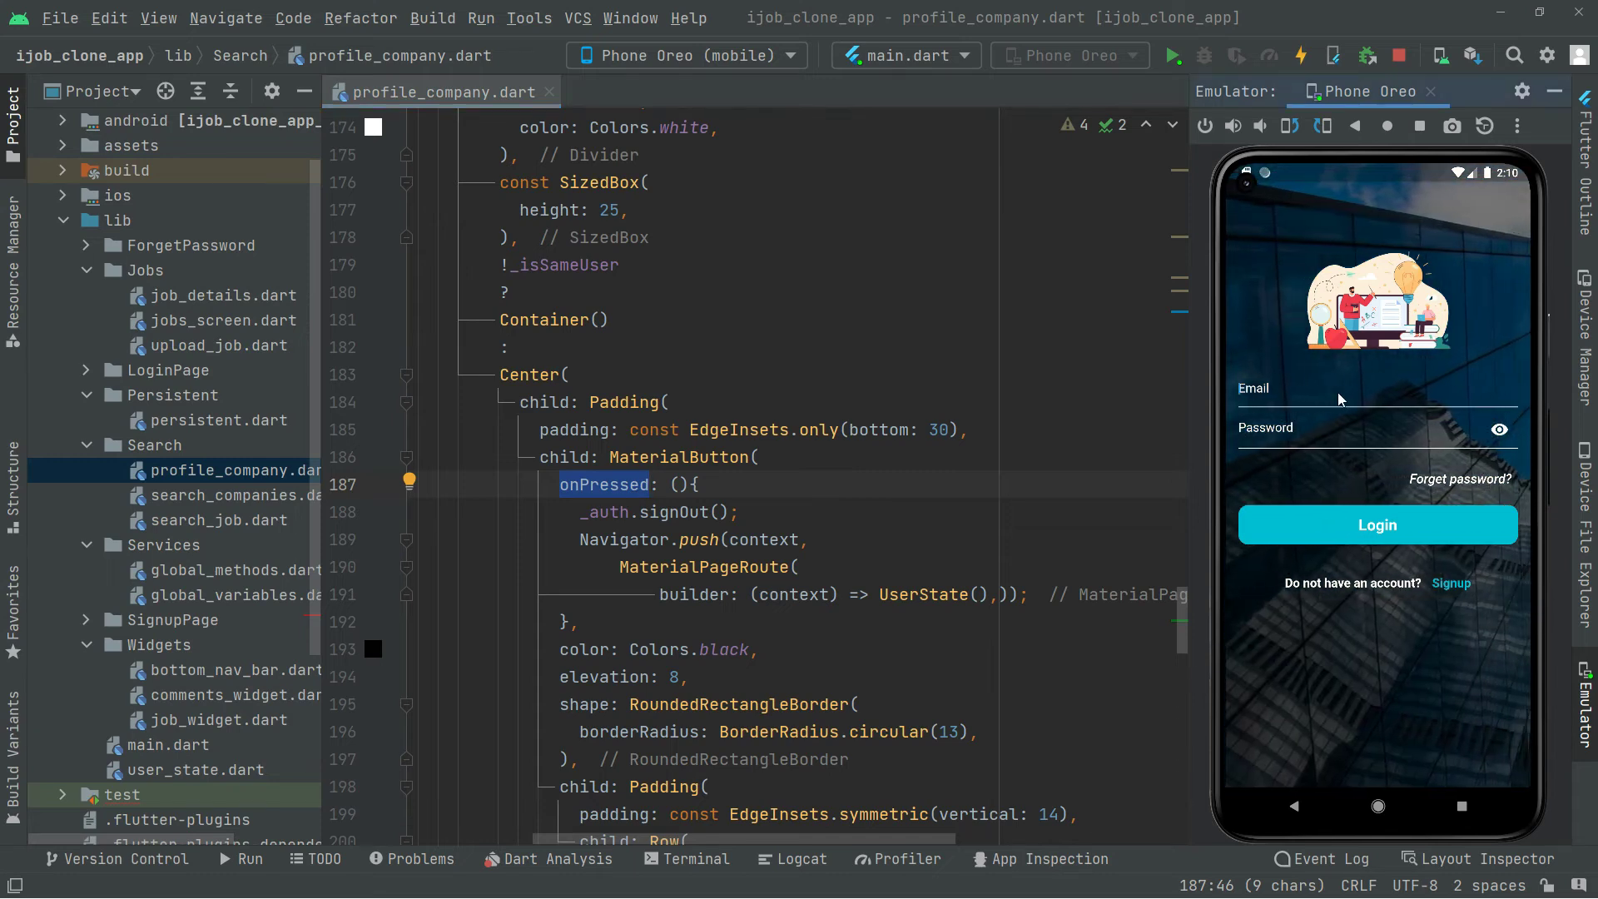
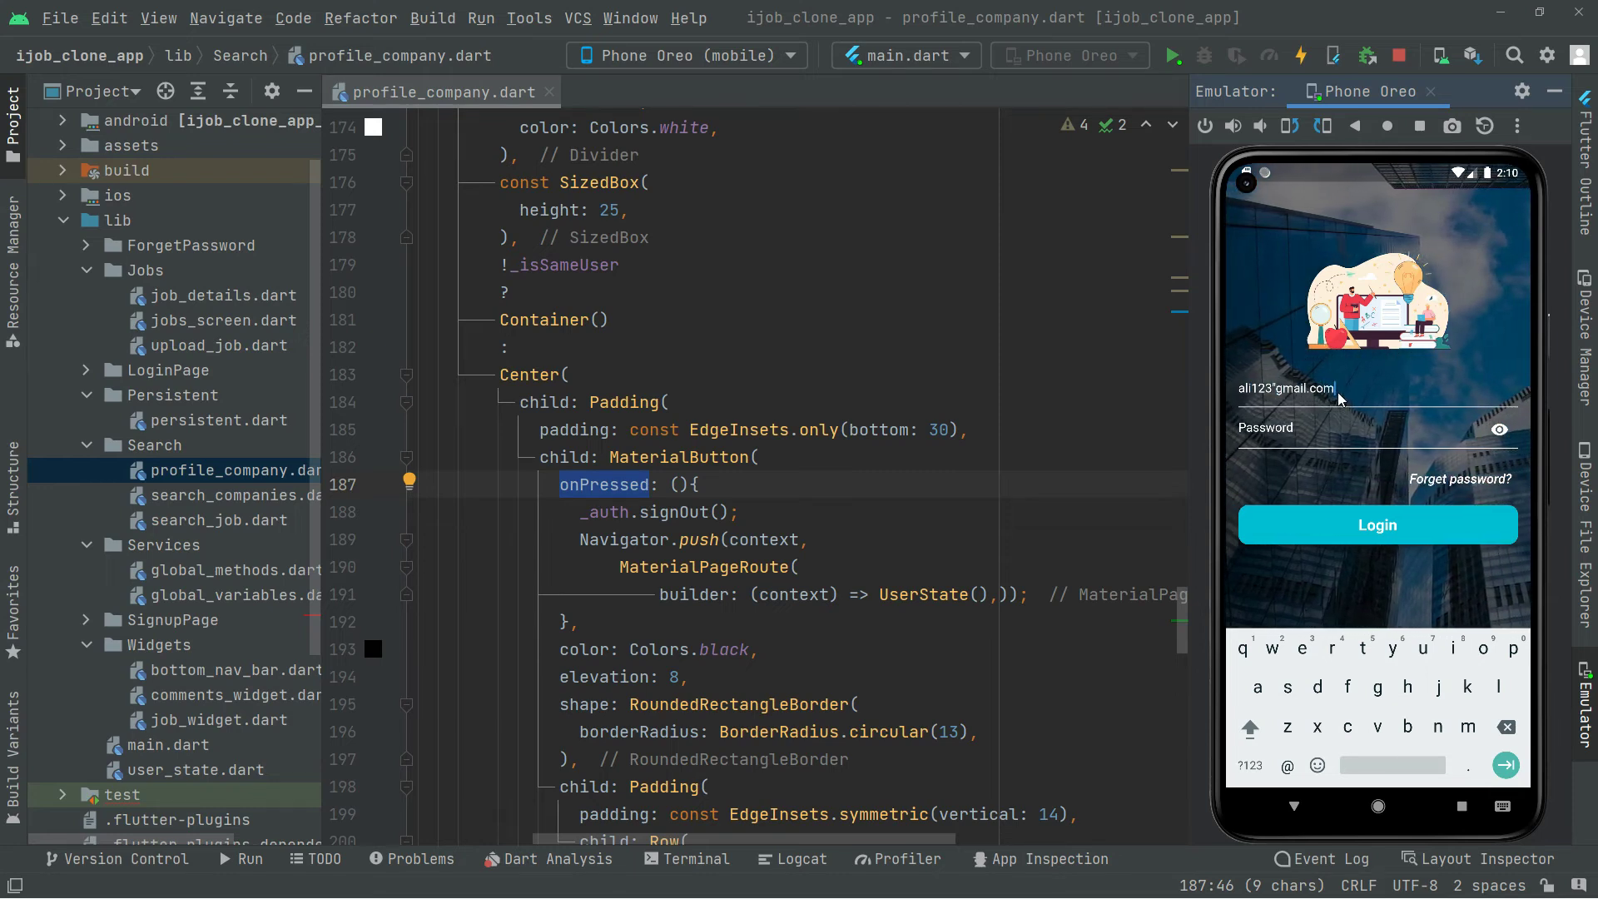
{"action": "left_click", "coordinate": [1366, 427]}
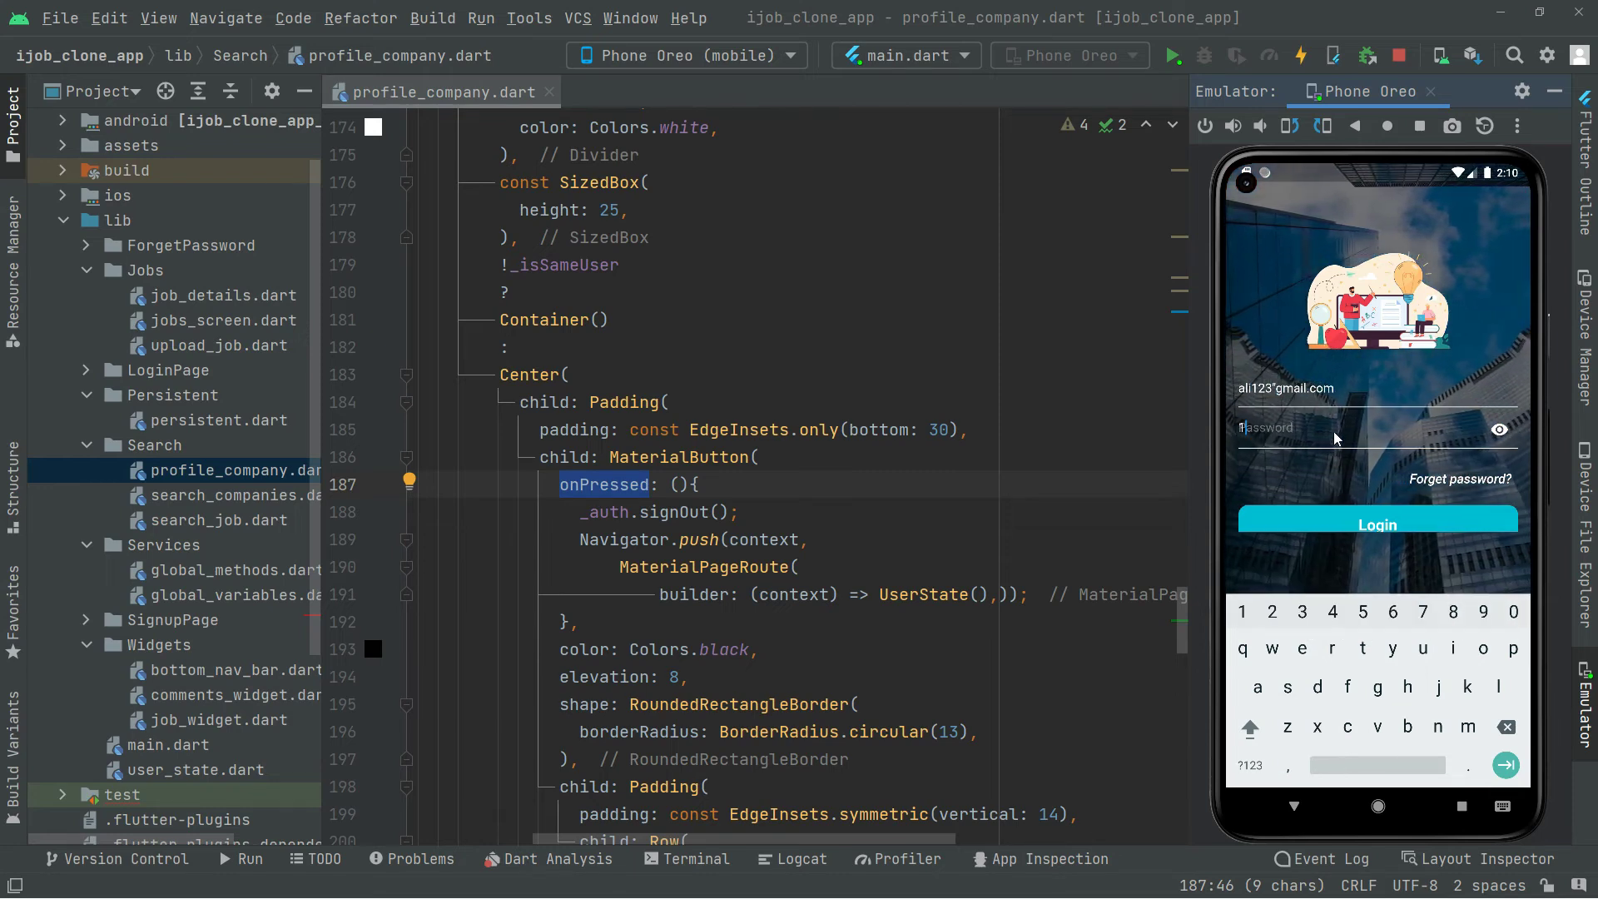
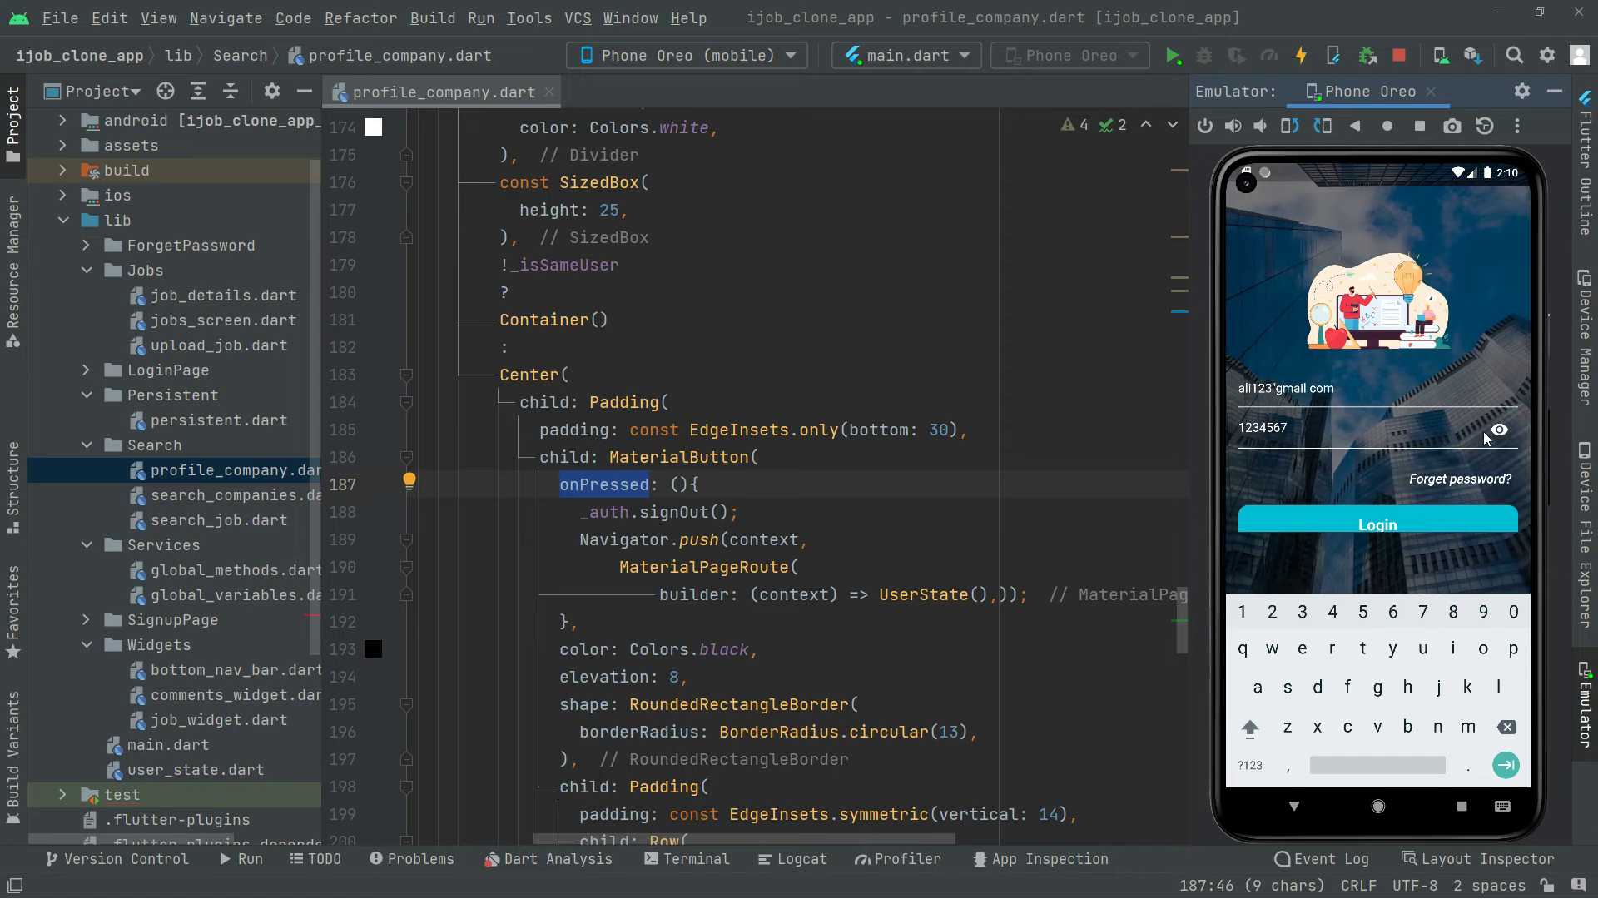
{"action": "left_click", "coordinate": [1498, 427]}
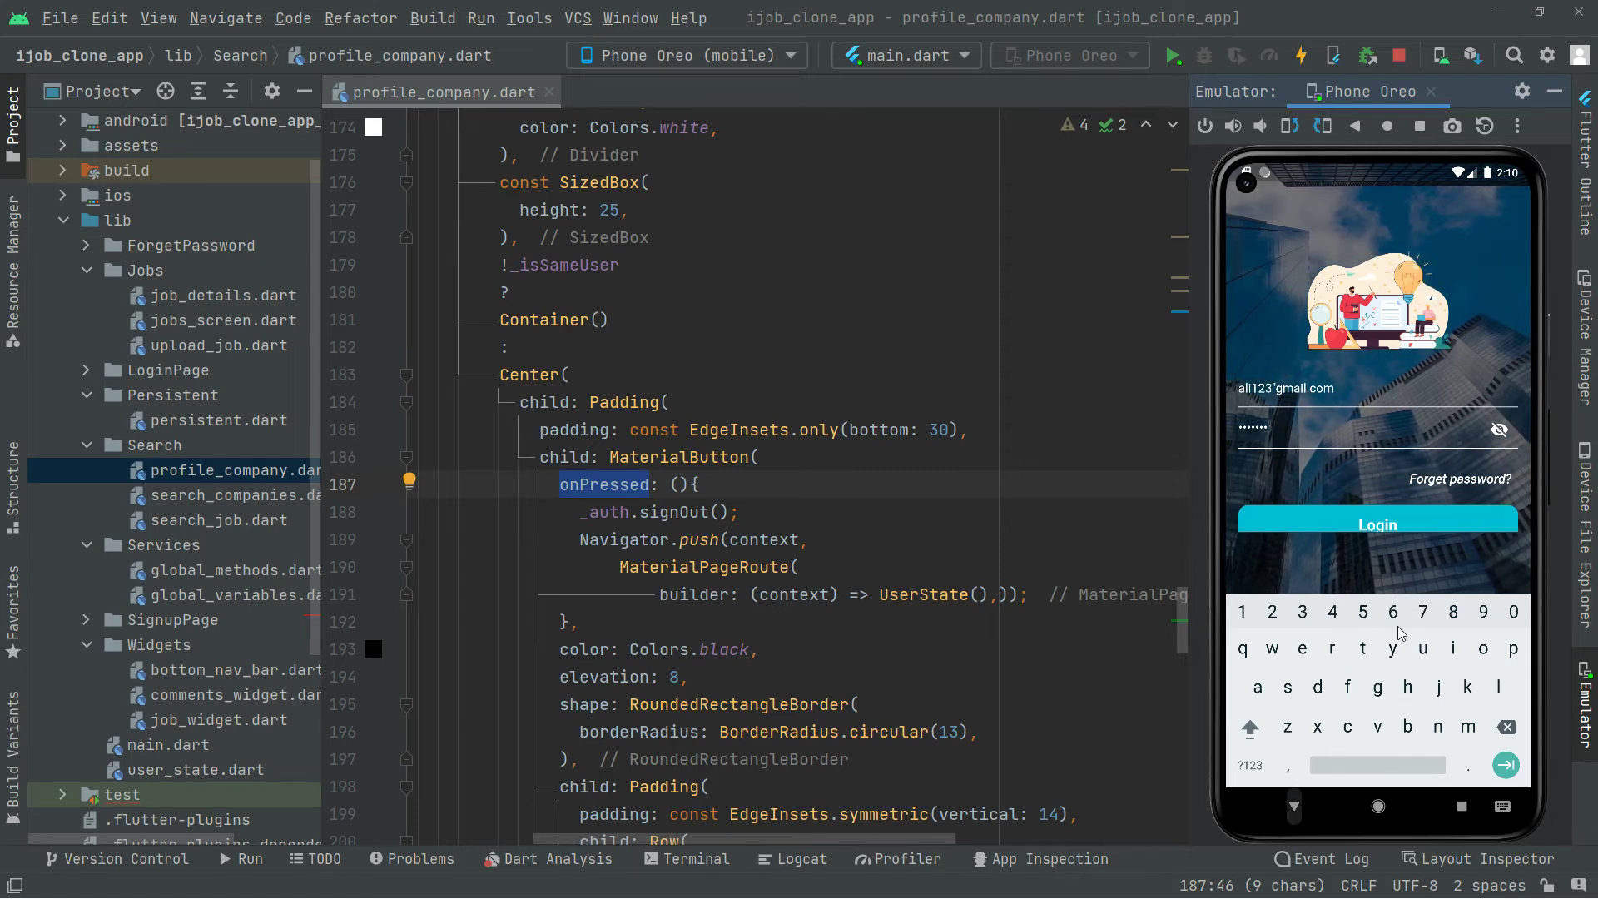
{"action": "left_click", "coordinate": [1377, 523]}
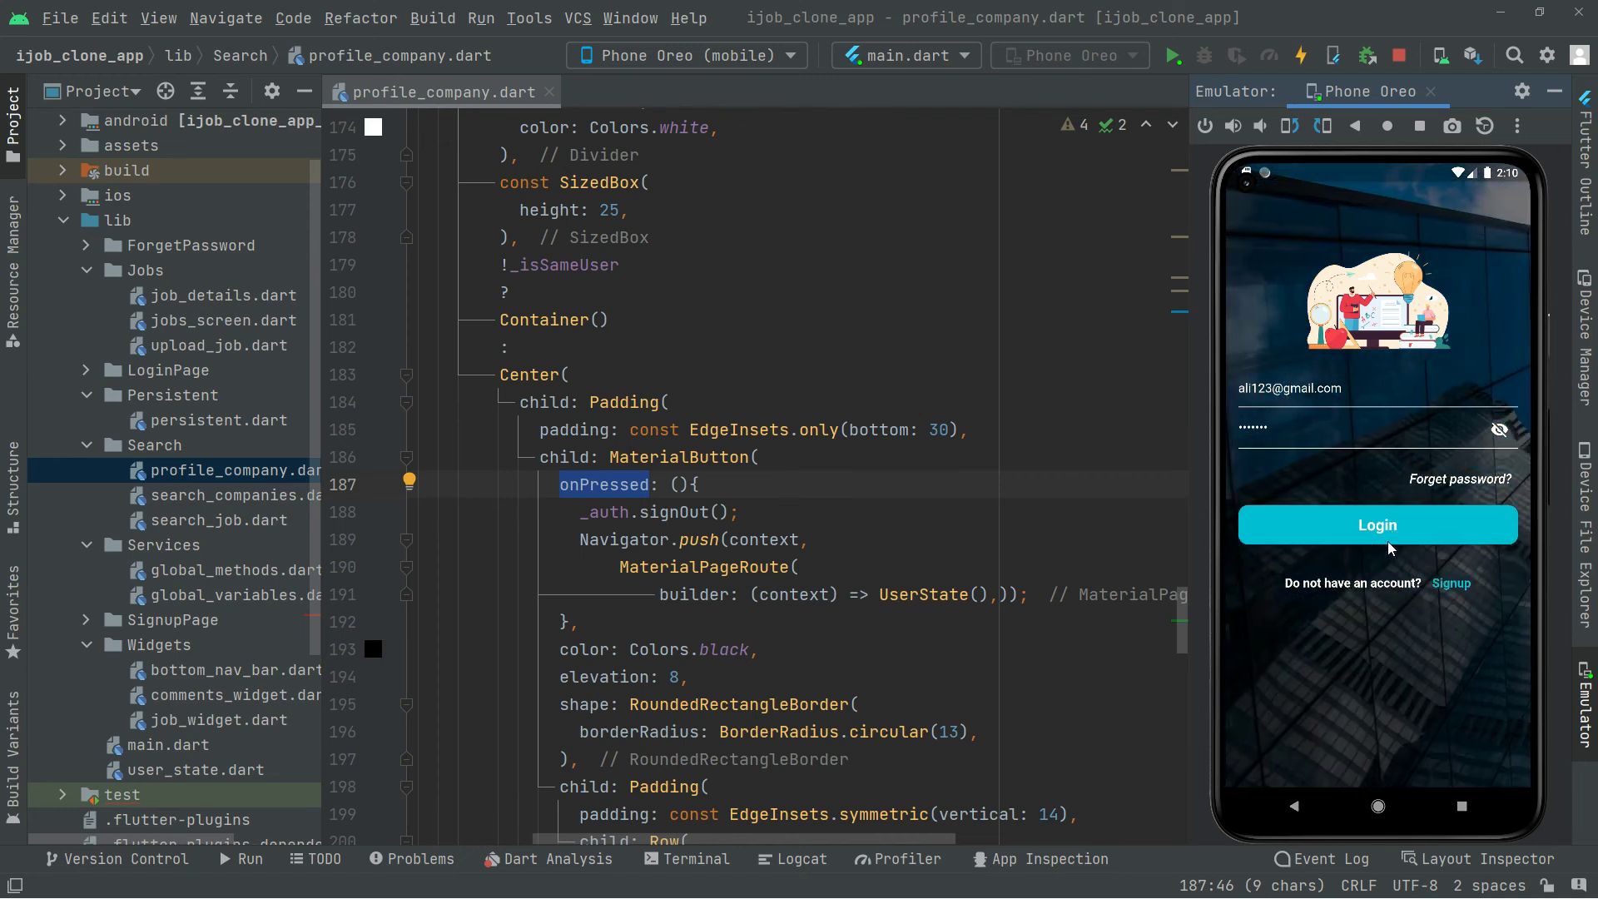
{"action": "left_click", "coordinate": [1377, 525]}
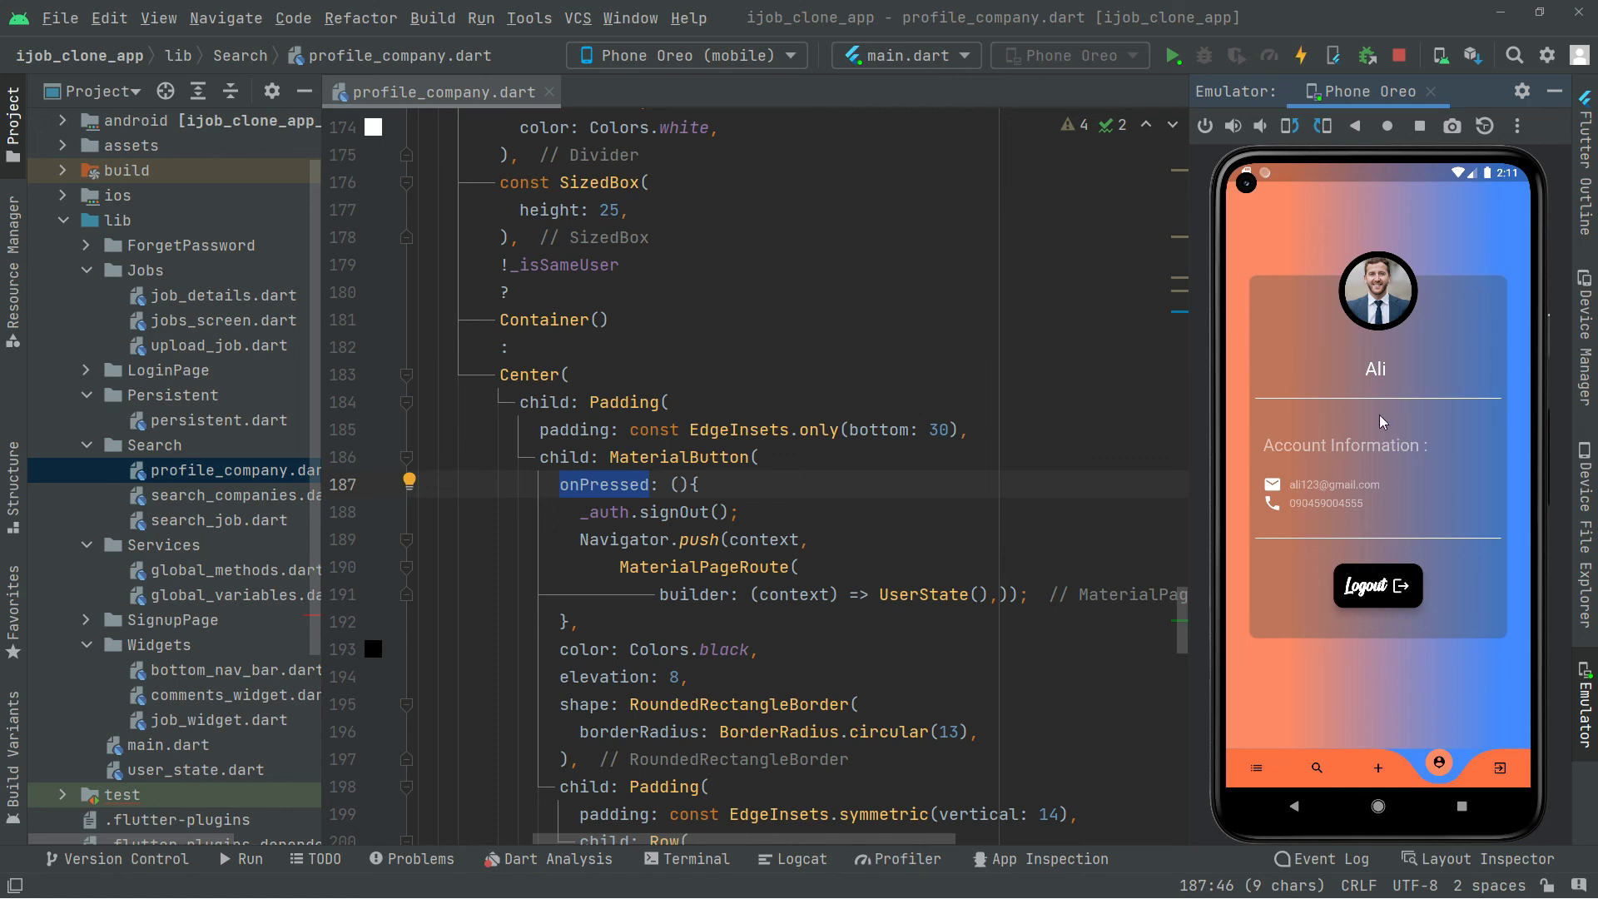
{"action": "mouse_move", "coordinate": [1386, 368]}
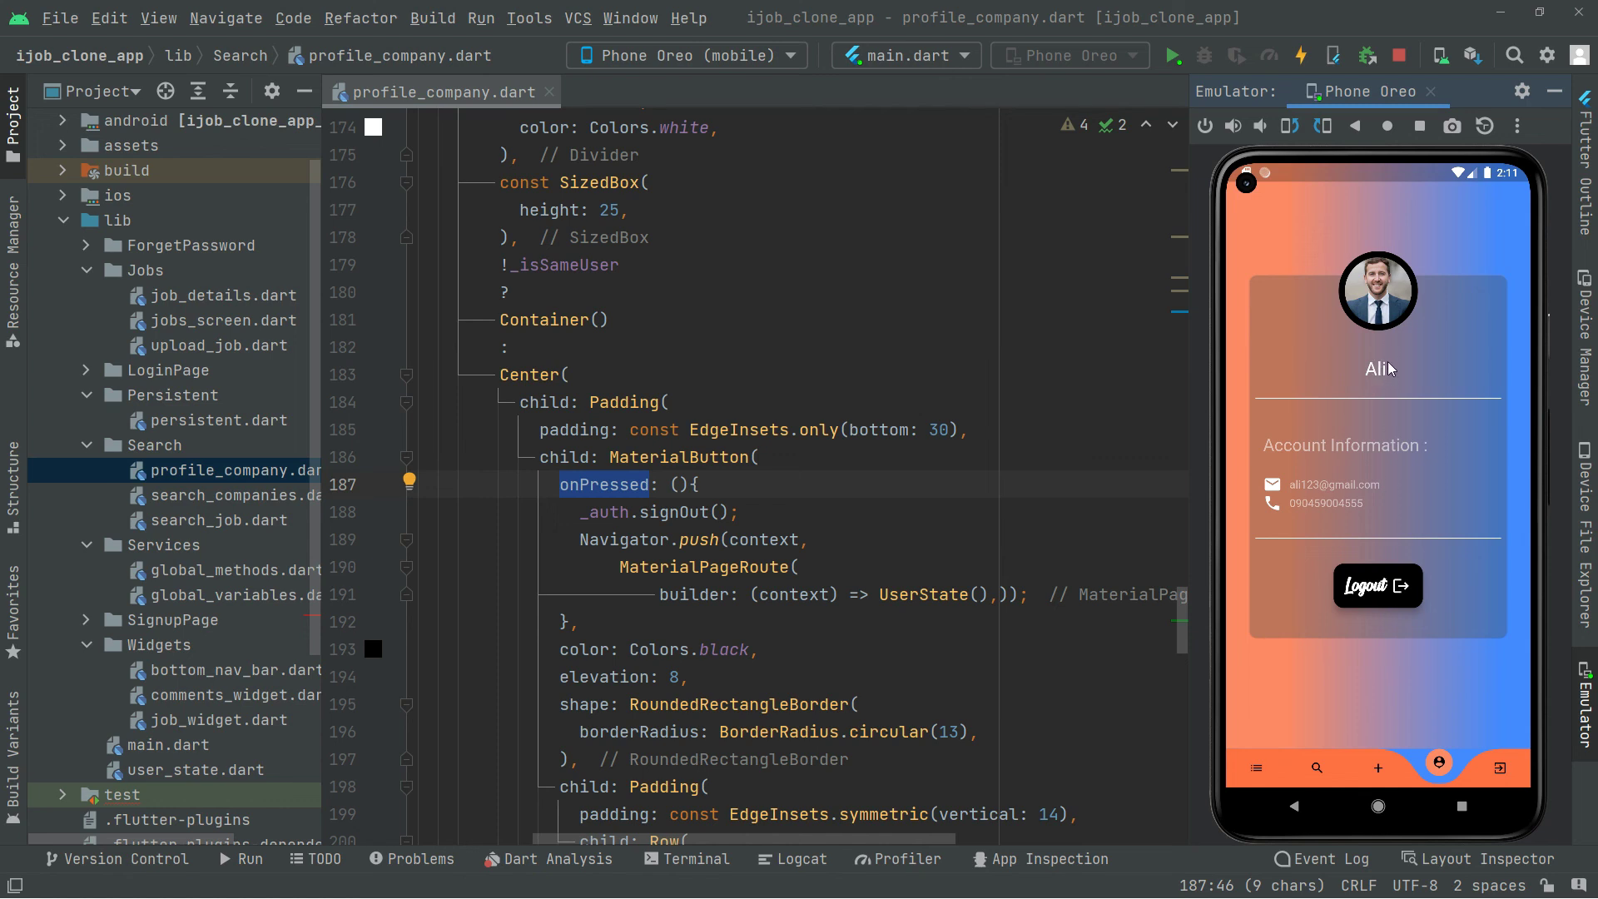
{"action": "mouse_move", "coordinate": [1452, 676]}
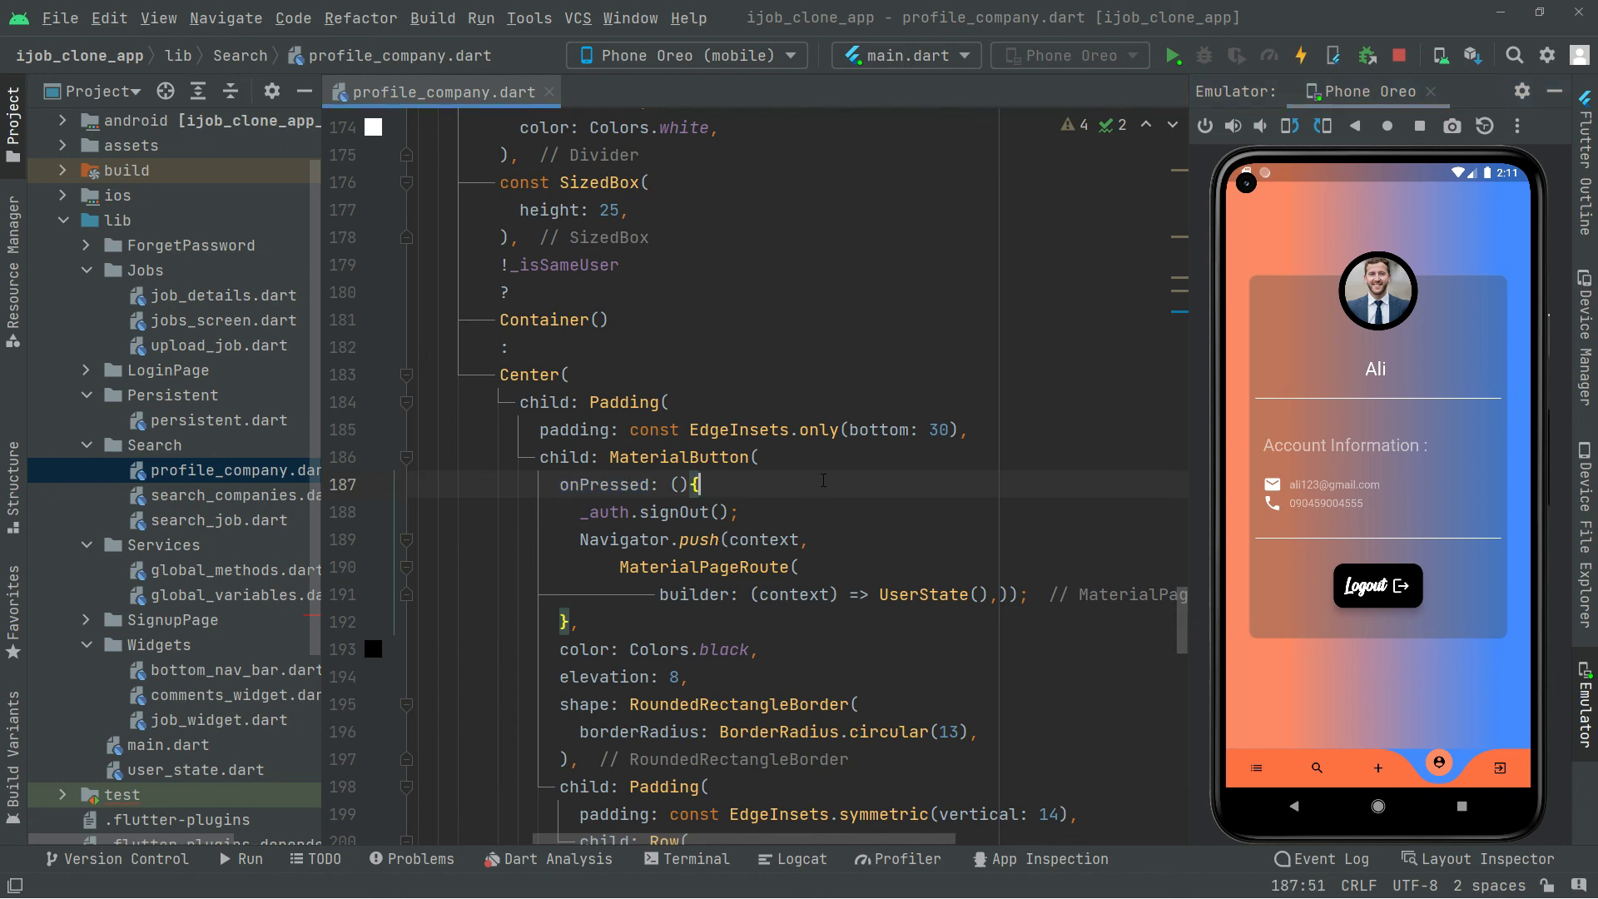
{"action": "scroll", "scroll_direction": "down", "scroll_amount": 3}
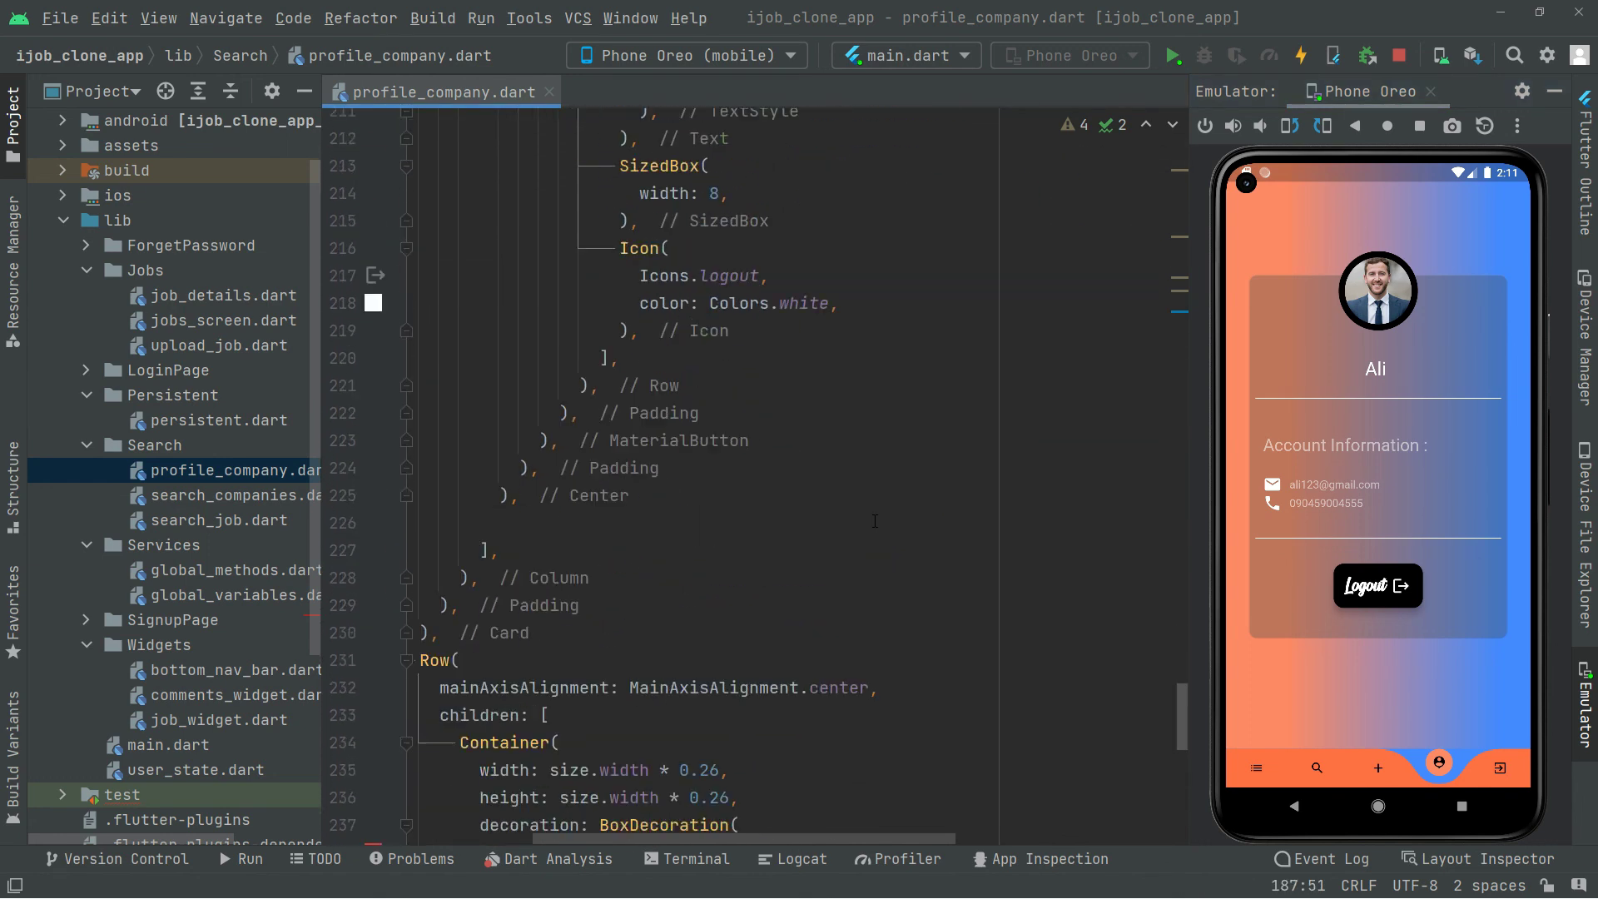
{"action": "scroll", "scroll_direction": "down", "scroll_amount": 3}
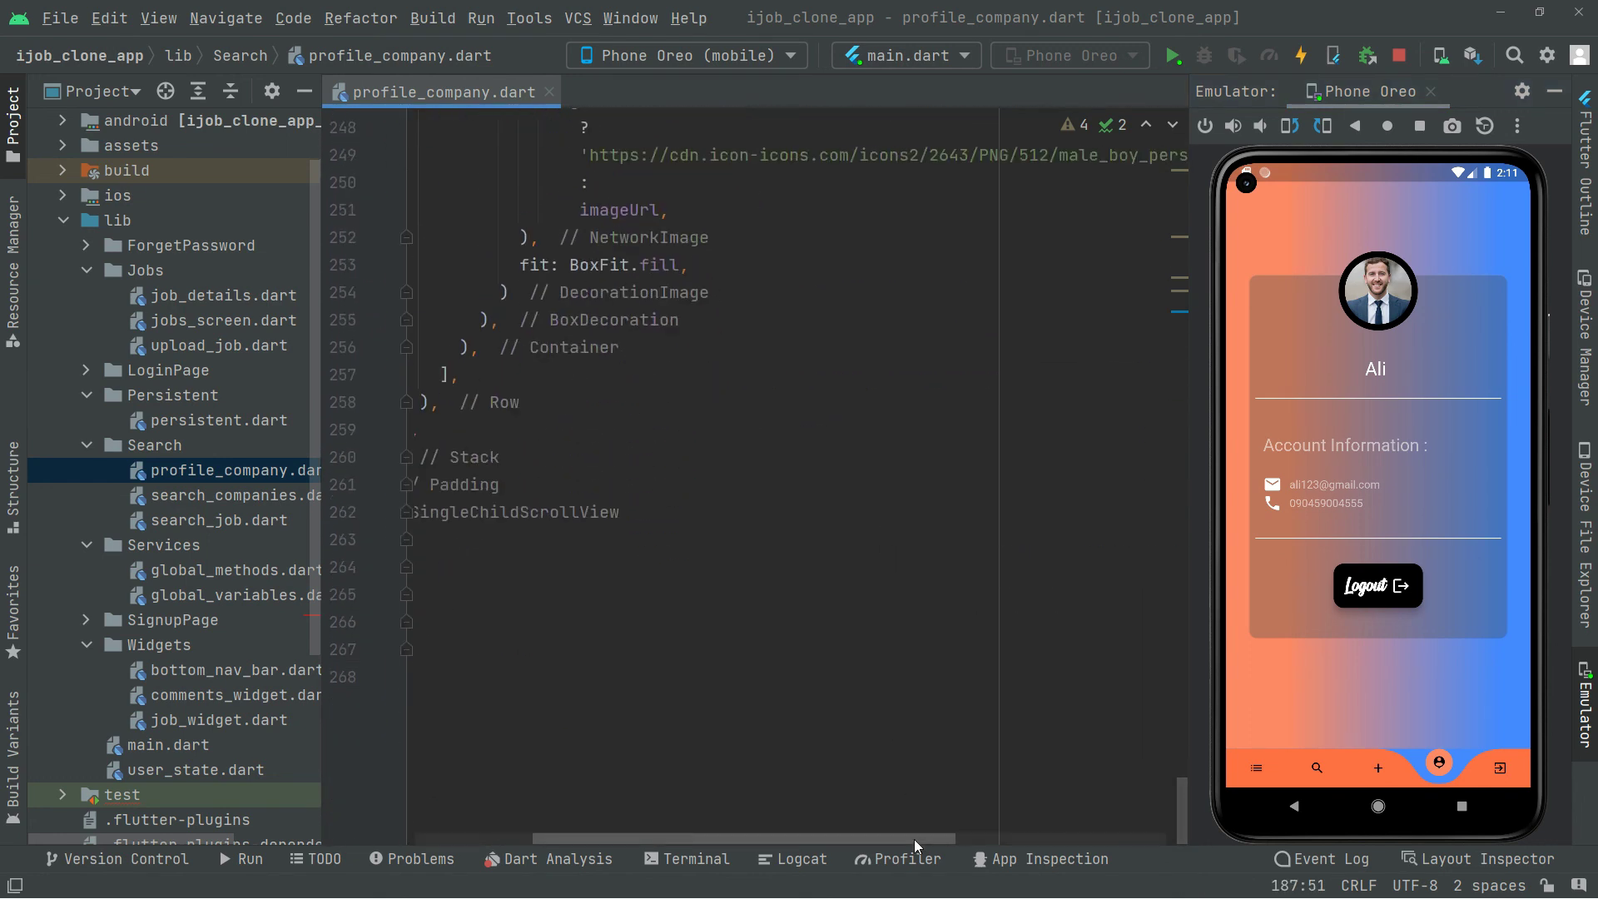